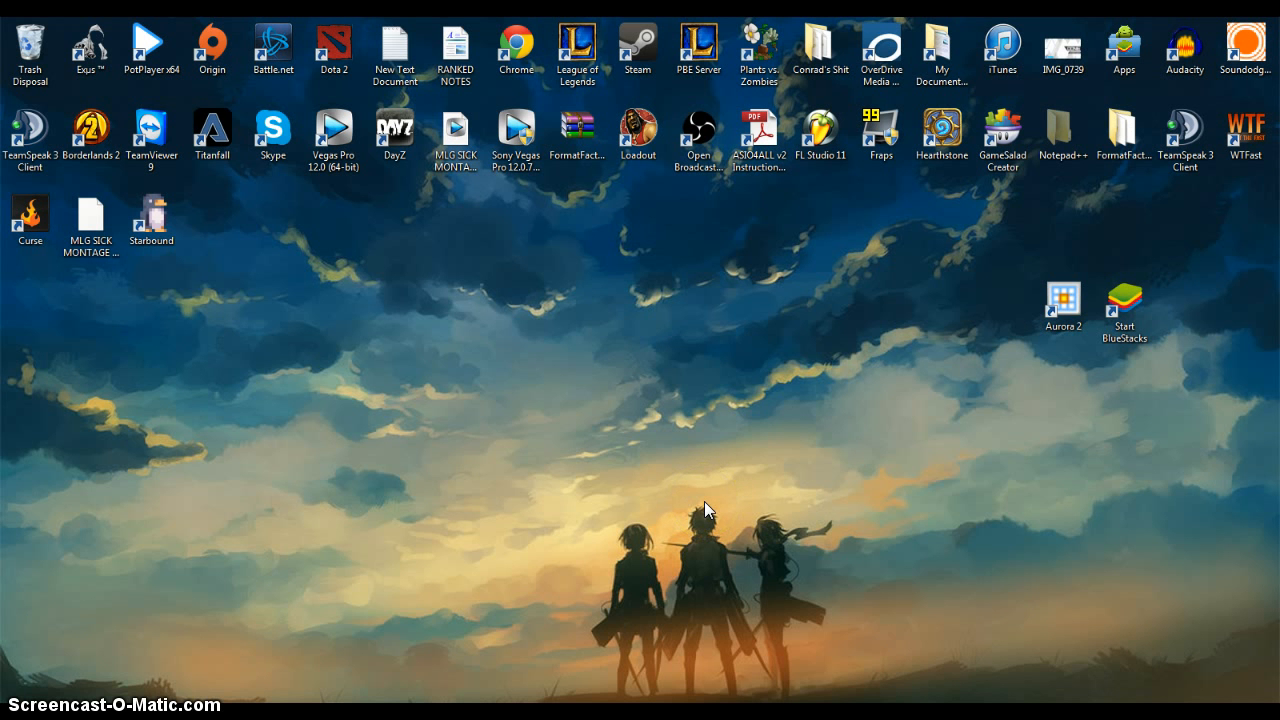
mouse_move(1040, 388)
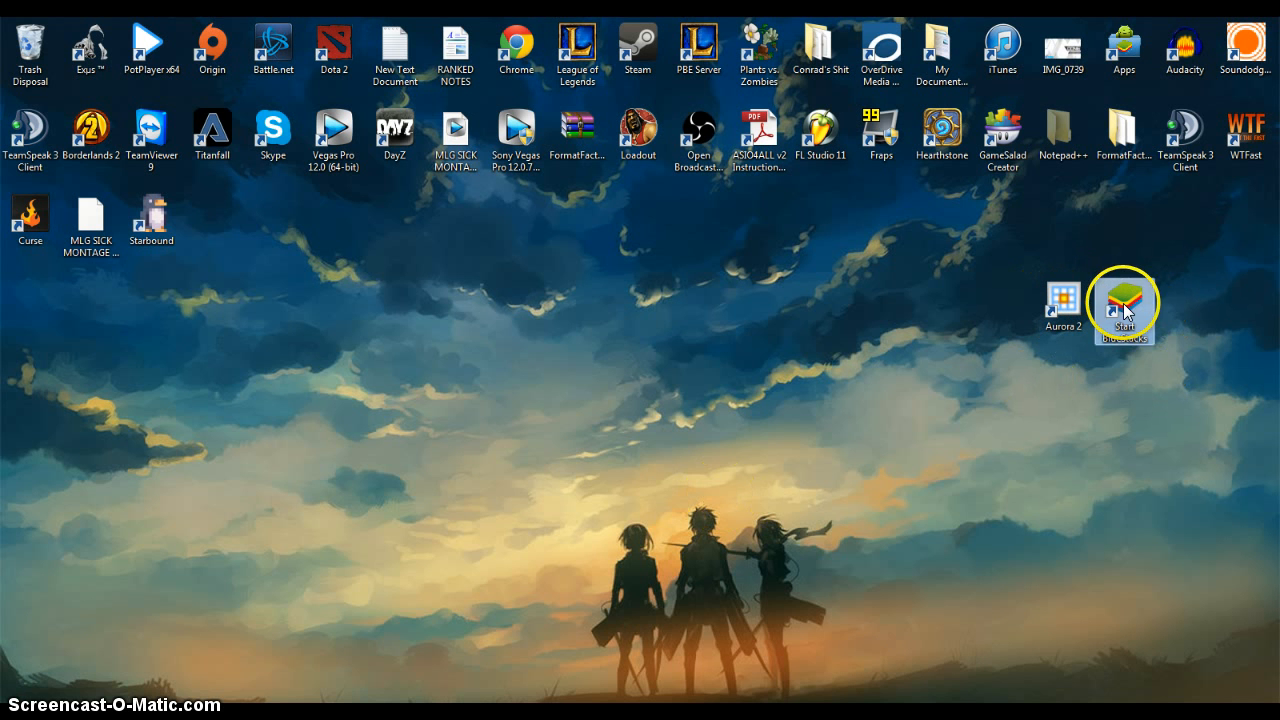
Place the Start BlueStacks desktop shortcut just left of the Aurora 2 icon
left_click_drag(1122, 305, 942, 320)
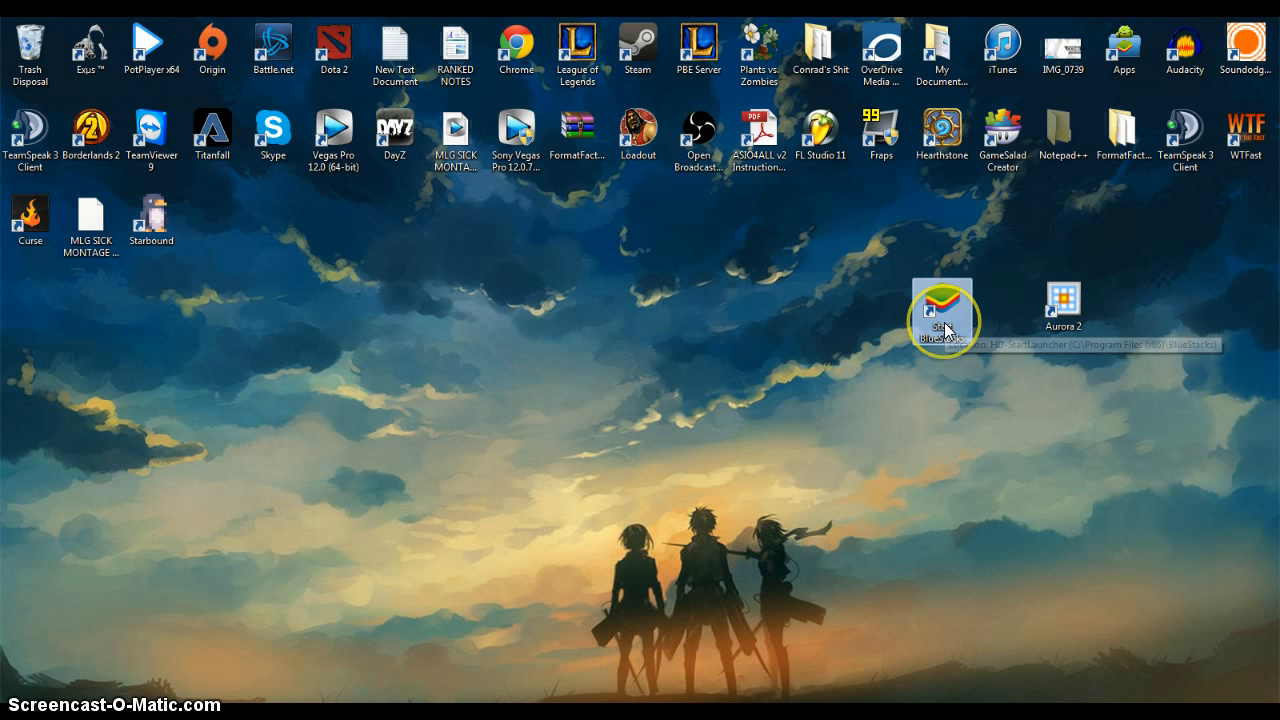
mouse_move(942, 315)
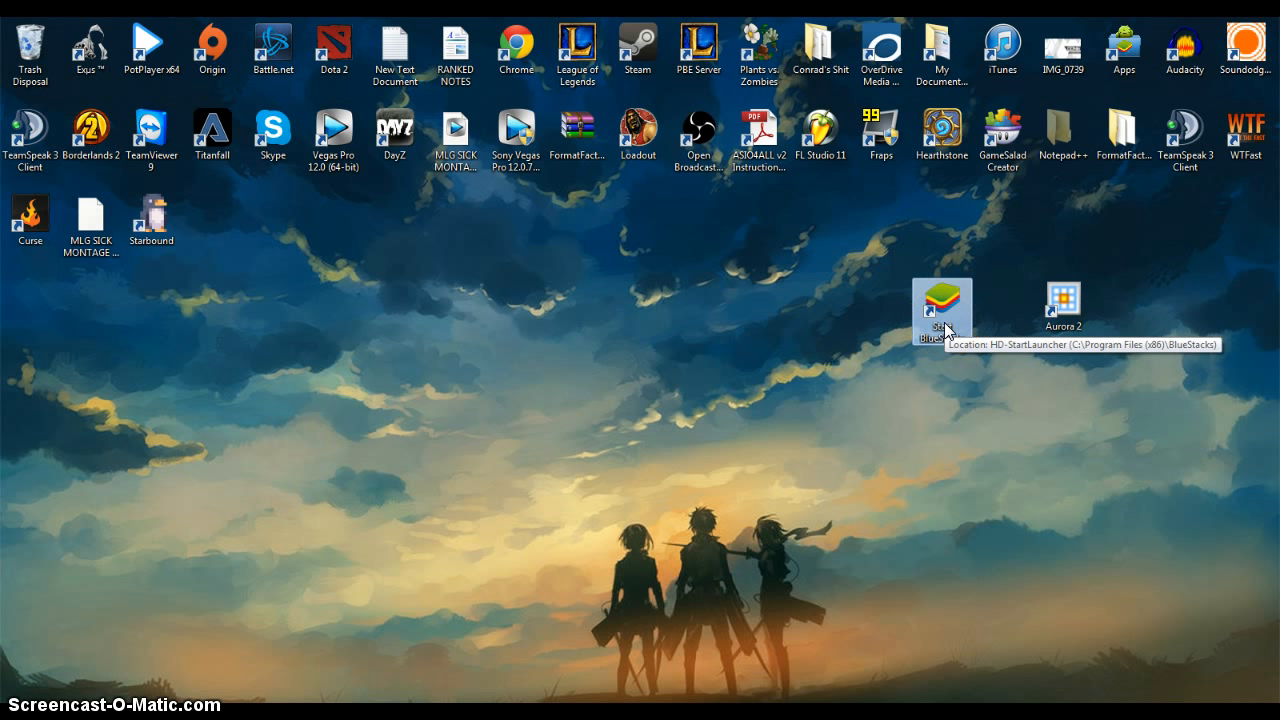
mouse_move(1095, 343)
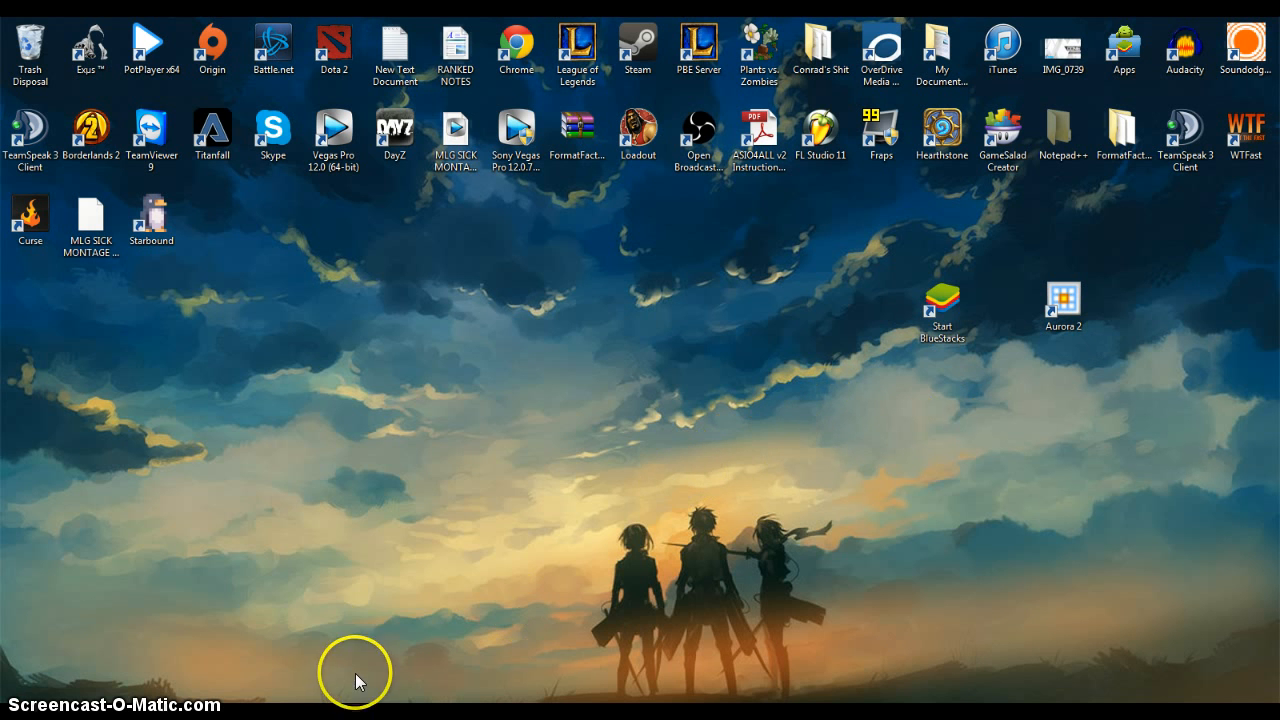
mouse_move(643, 497)
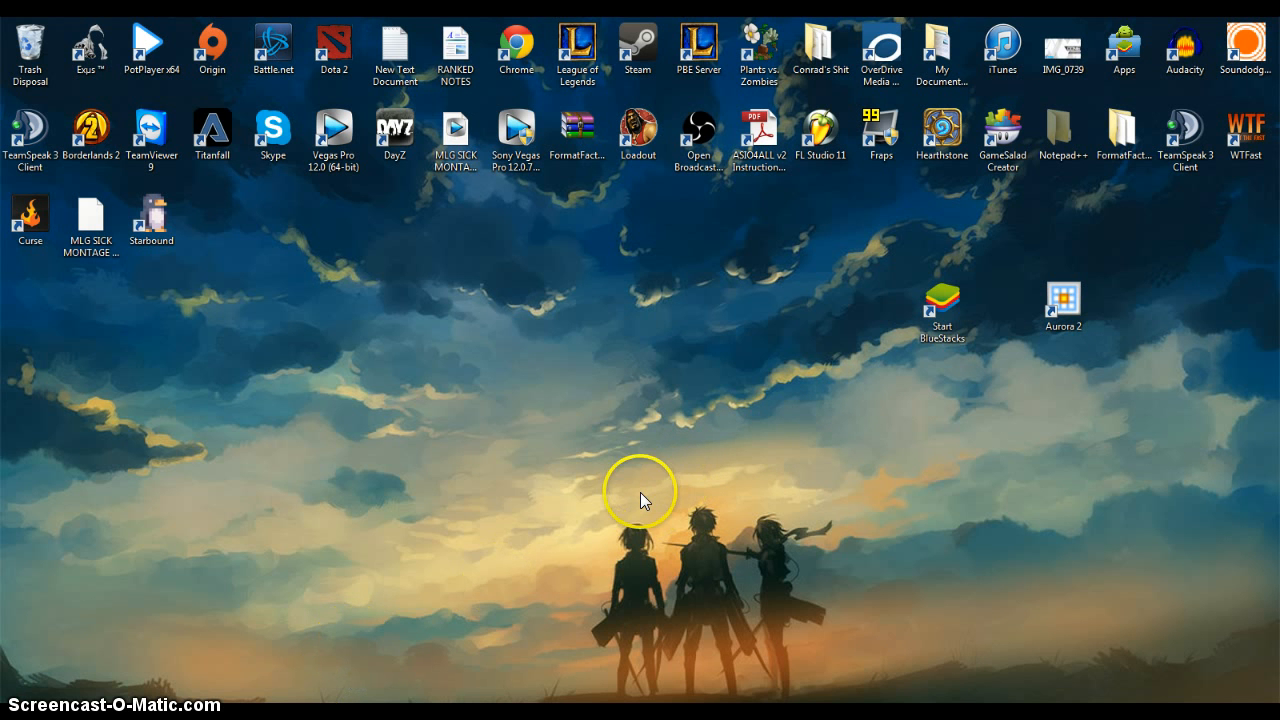
mouse_move(618, 518)
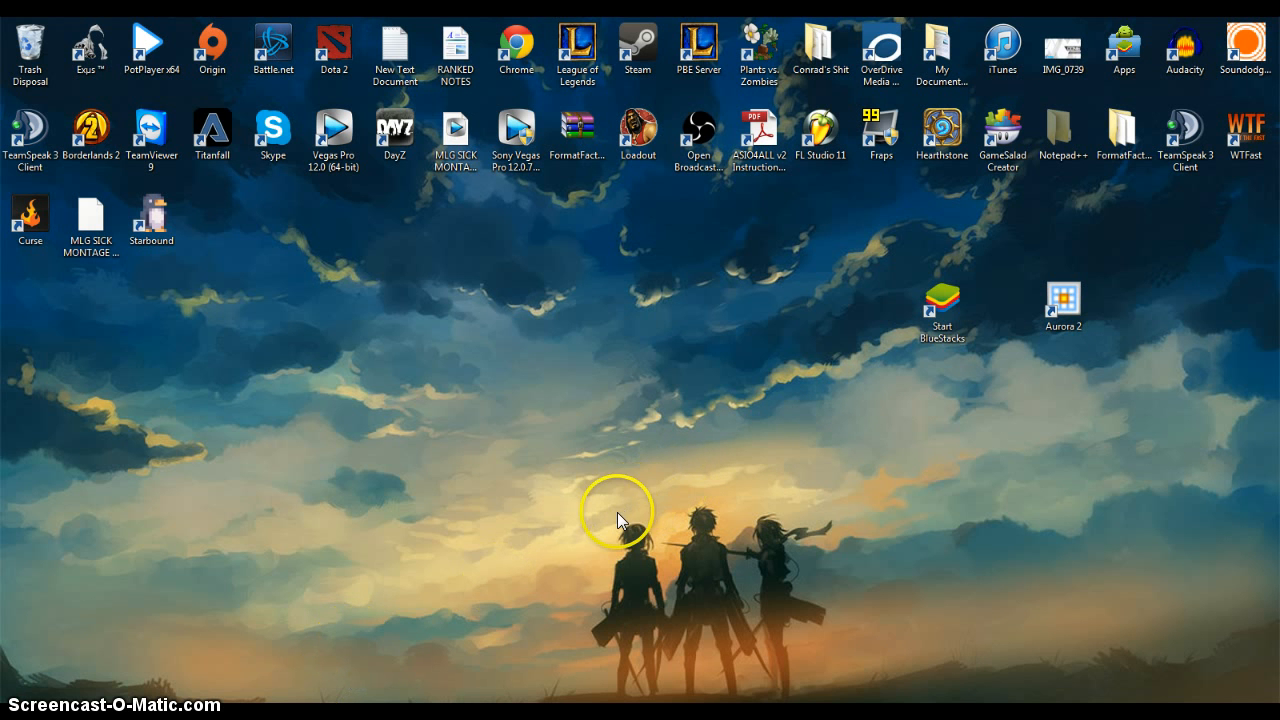
mouse_move(600, 523)
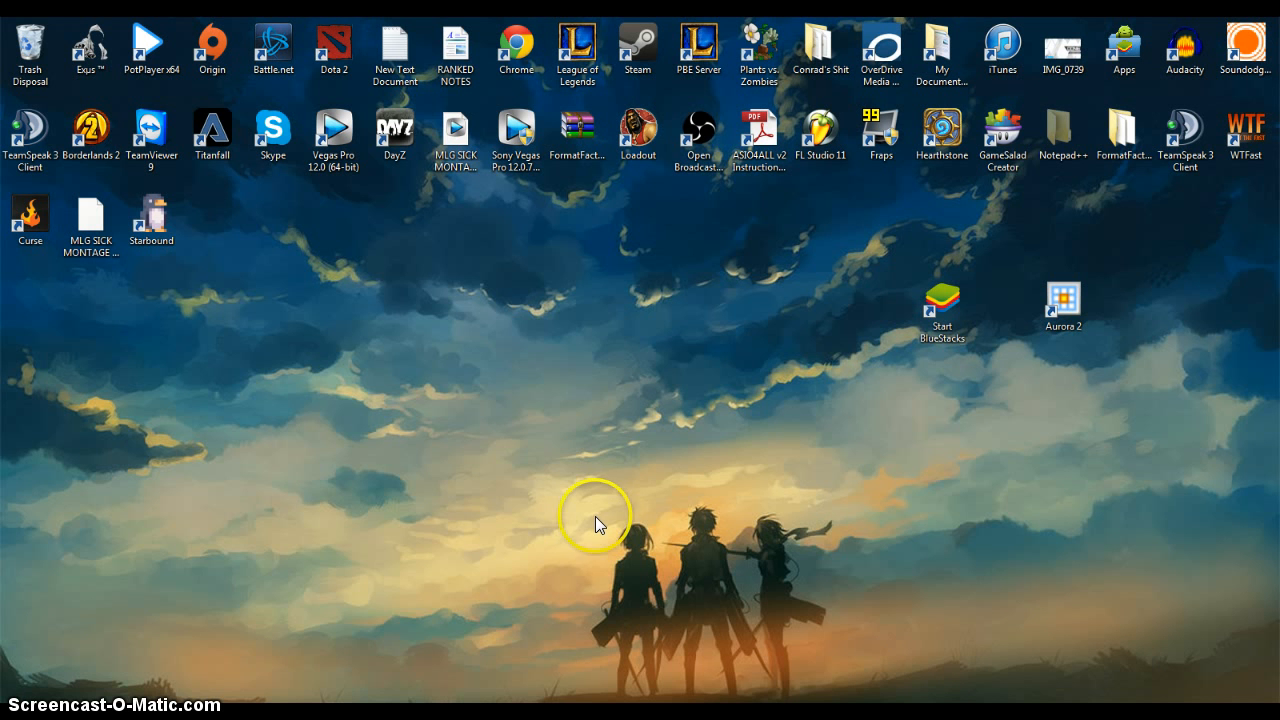
mouse_move(470, 315)
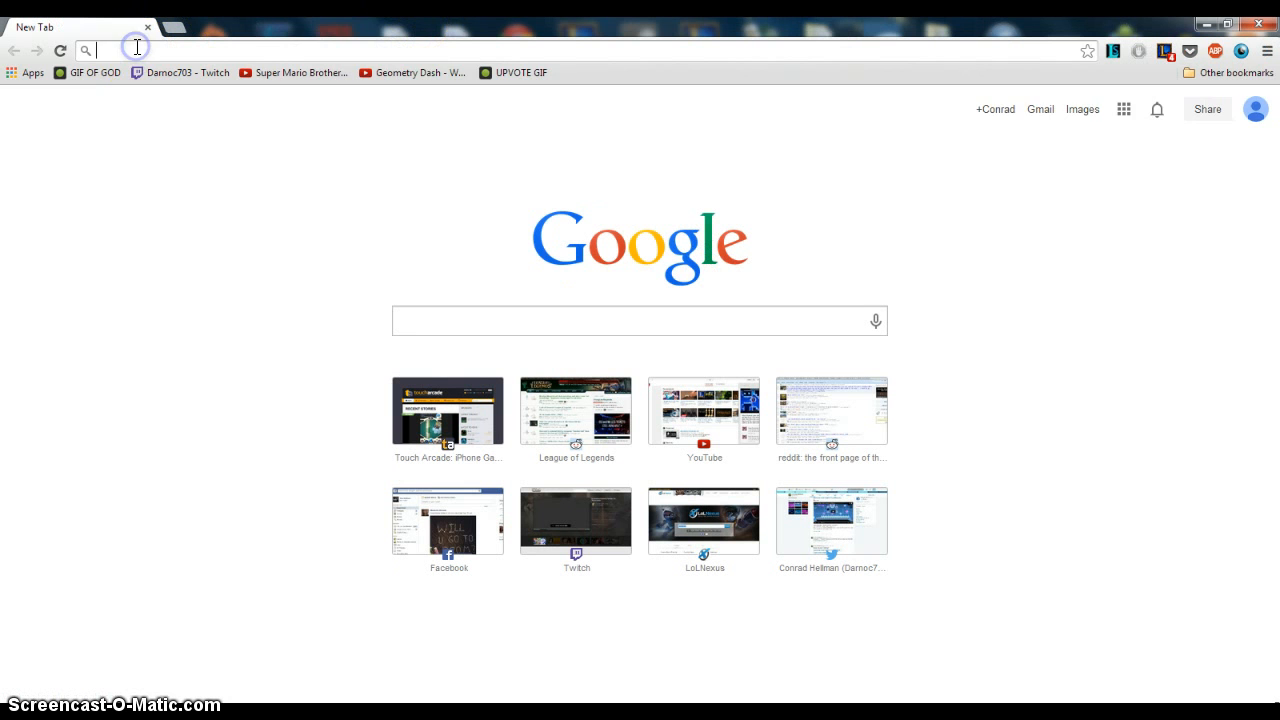
Visit aurorabluestacks.blogspot.com and download Aurora 2.msi via its Box link
type("http://aurorabluestacks.blogspot.com/")
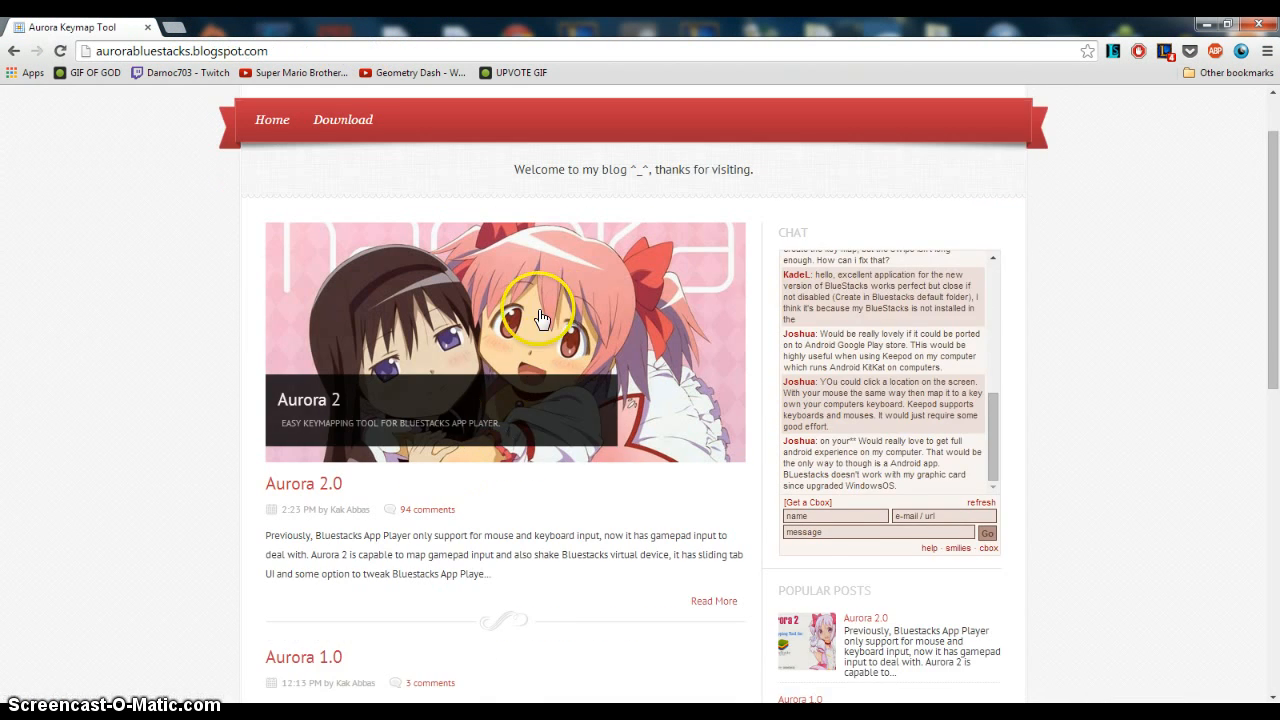
left_click(342, 119)
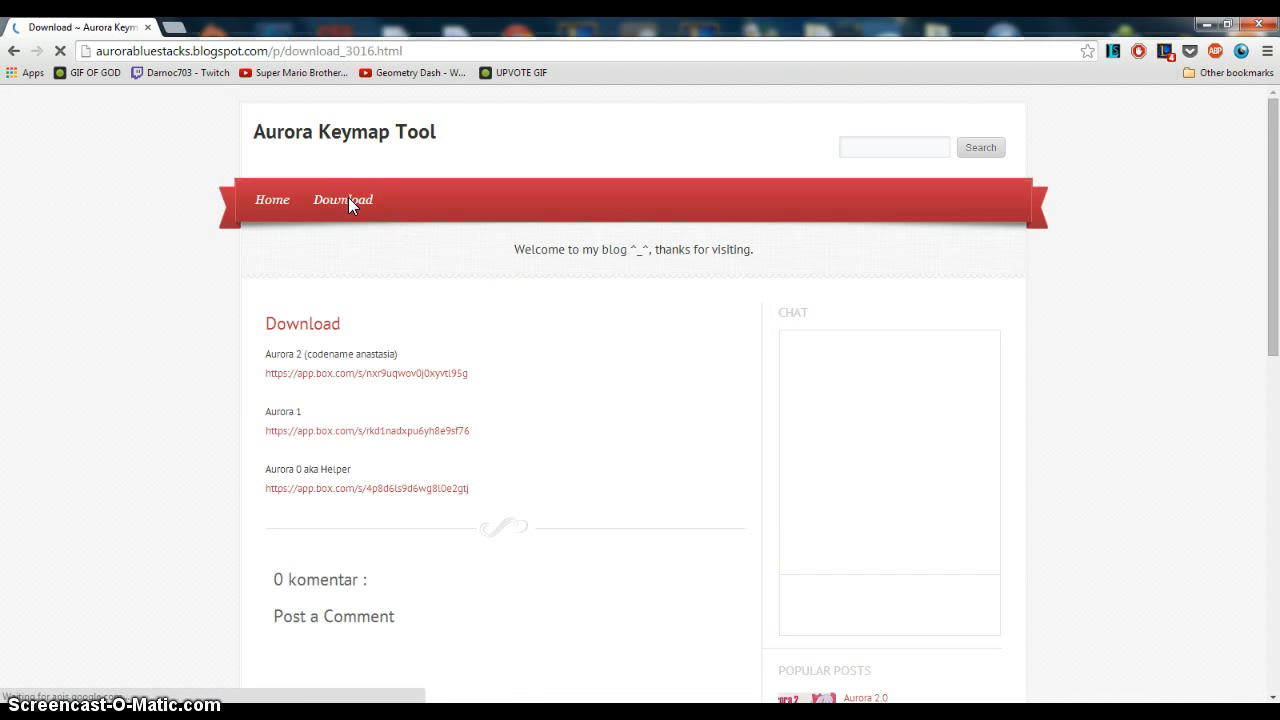
scroll("down", 3)
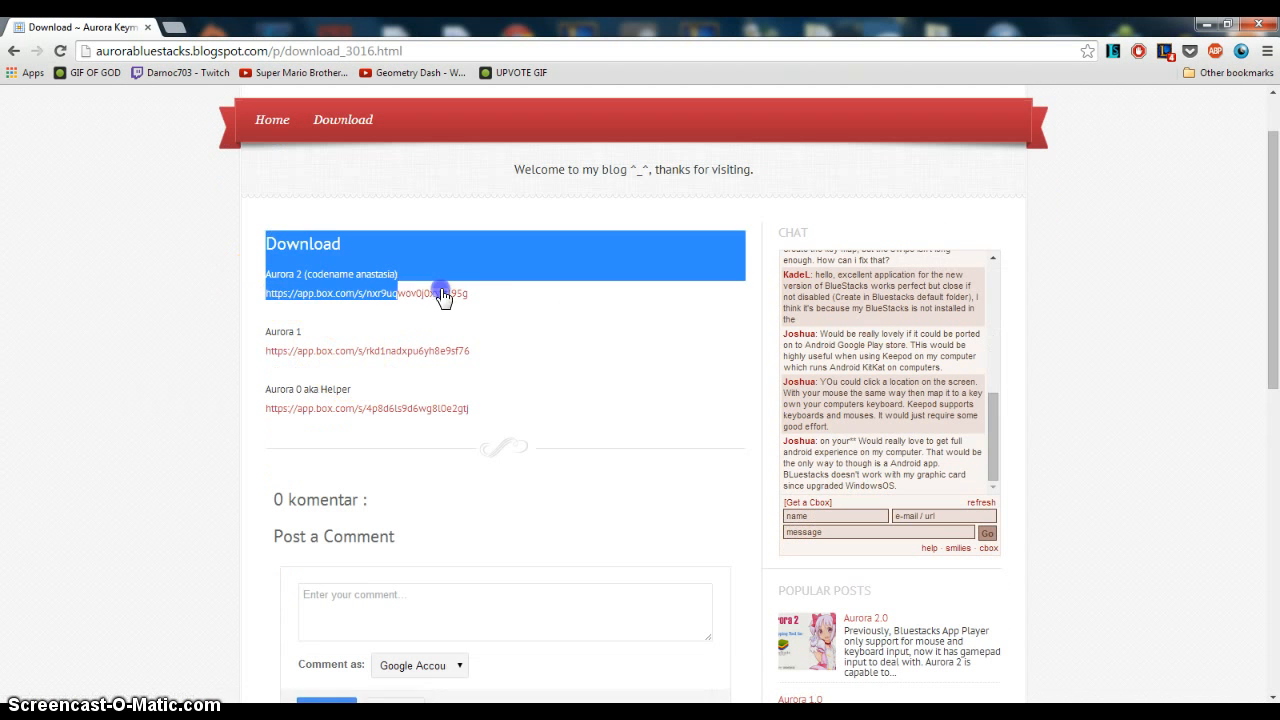
left_click(365, 293)
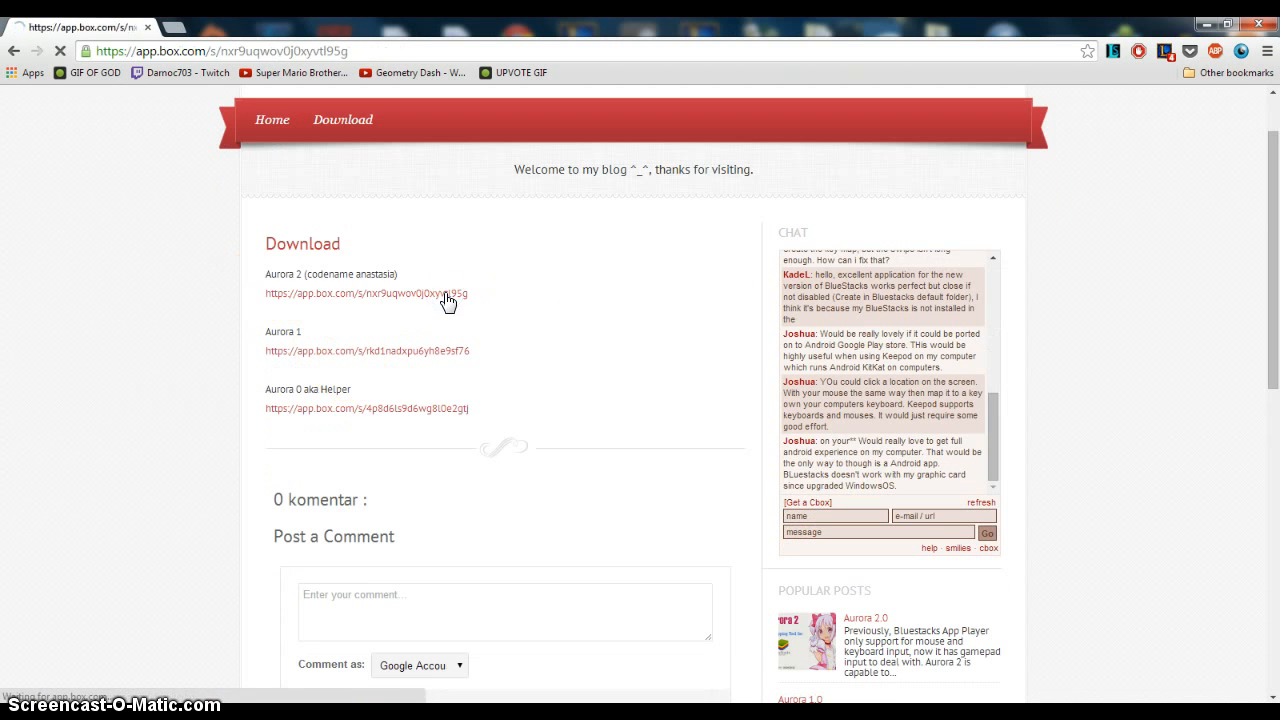
left_click(362, 294)
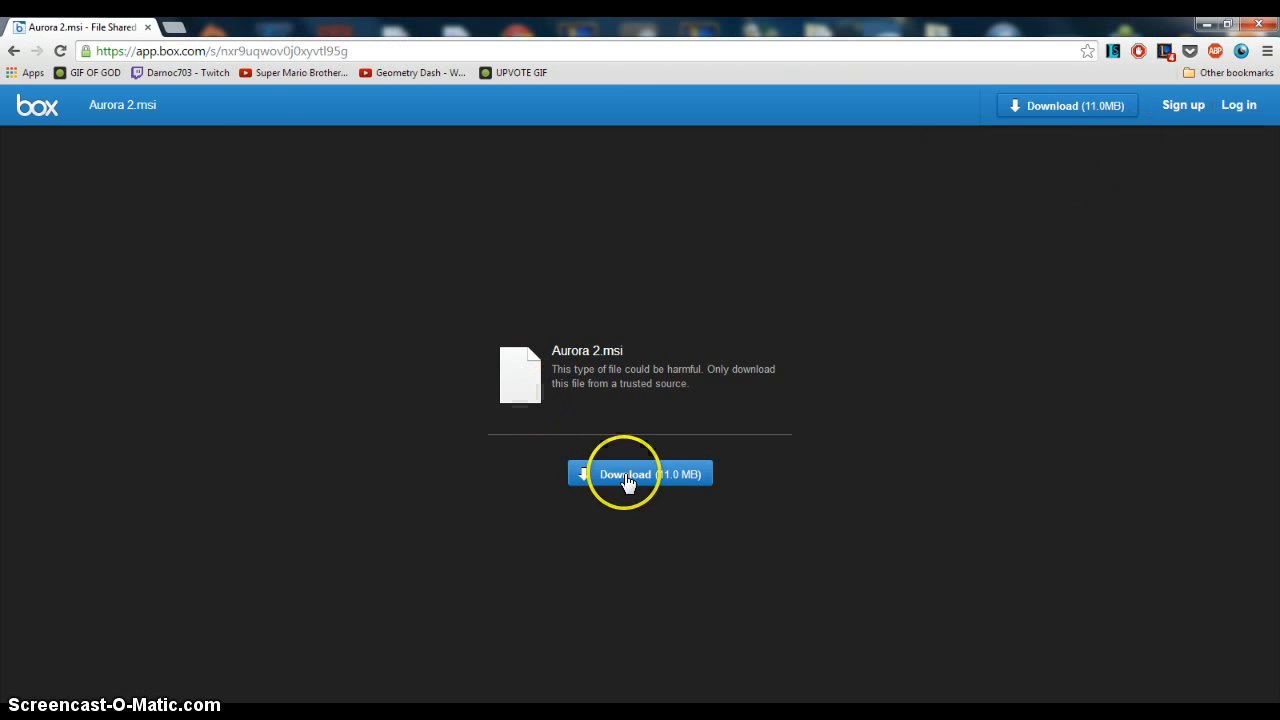
mouse_move(183, 250)
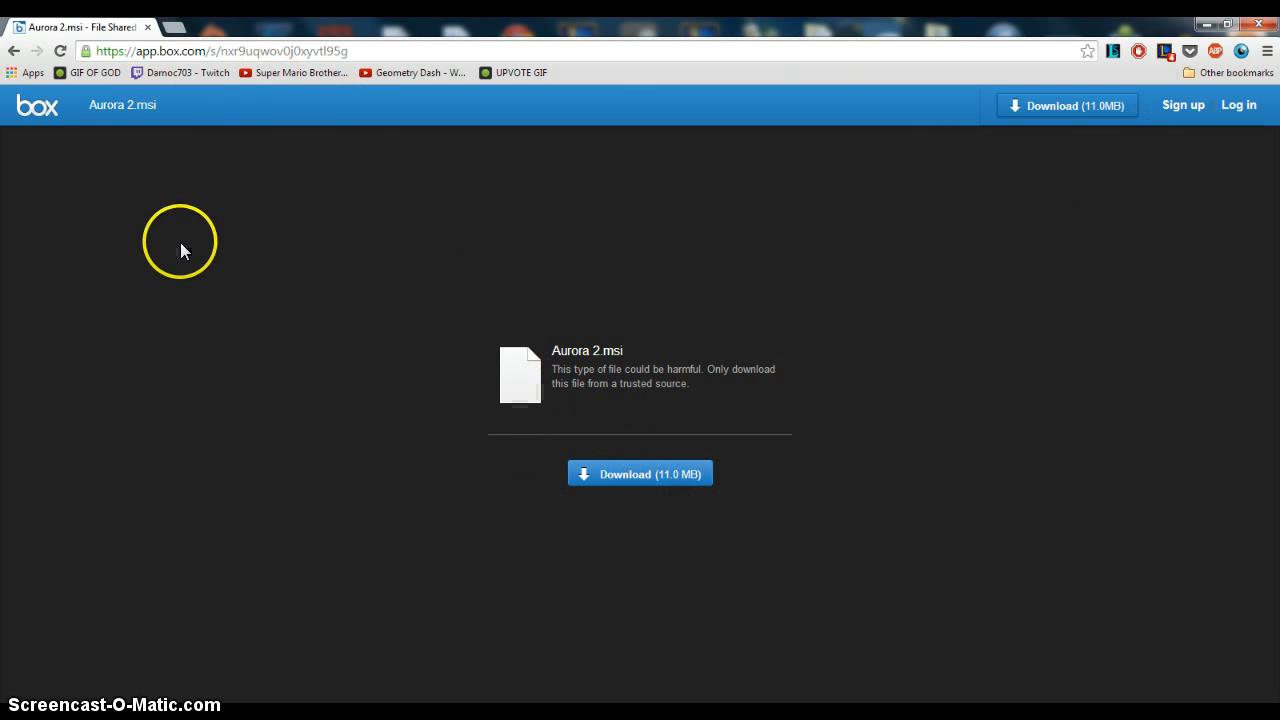
mouse_move(148, 27)
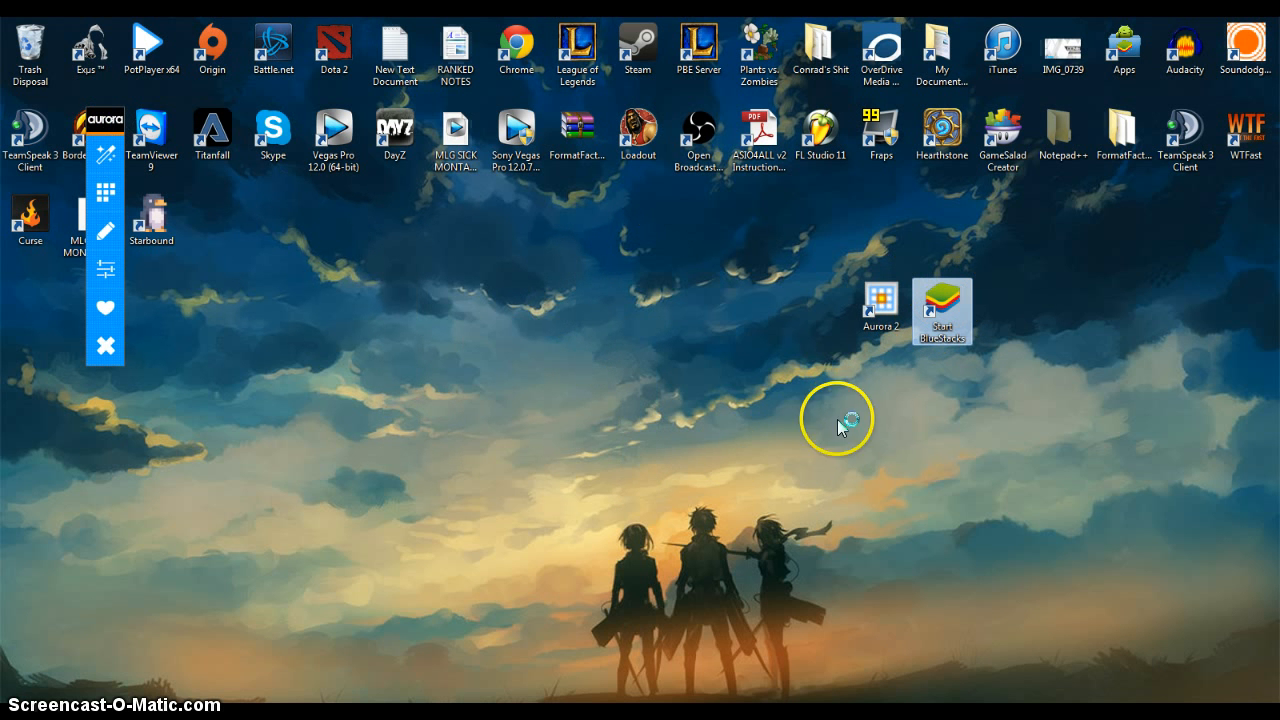
mouse_move(625, 320)
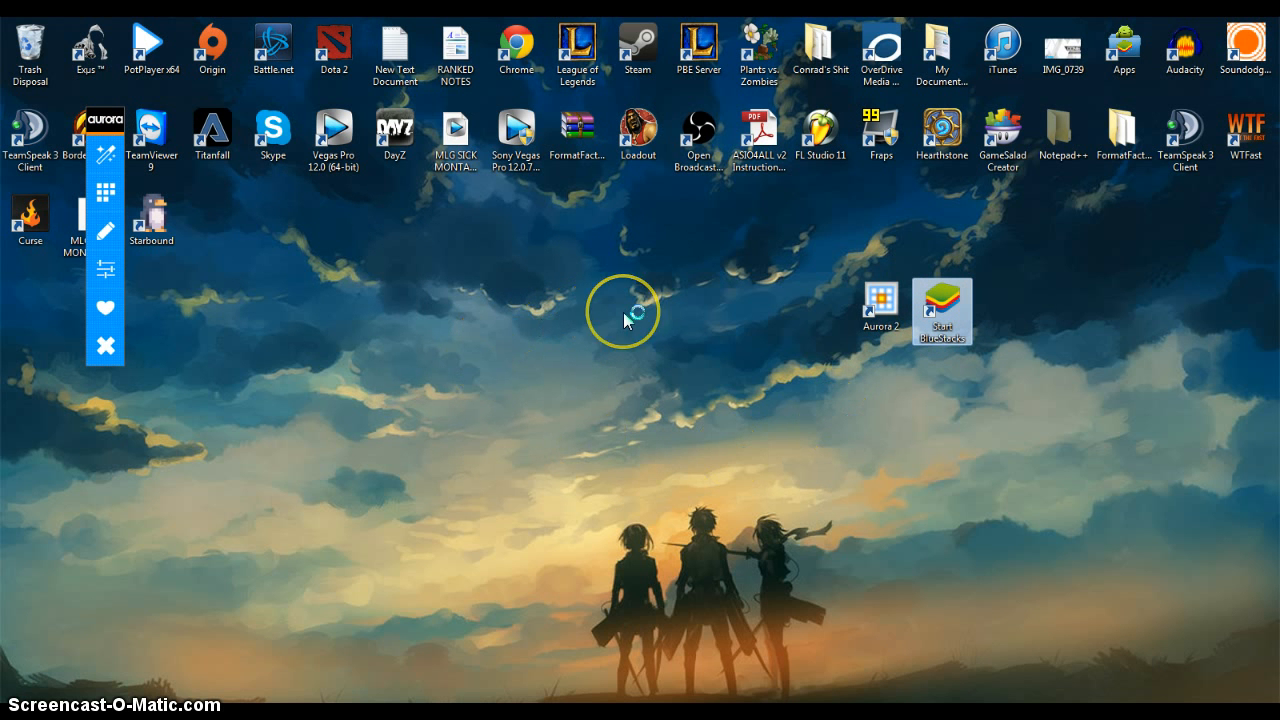
Launch BlueStacks from the Start BlueStacks desktop shortcut
double_click(941, 308)
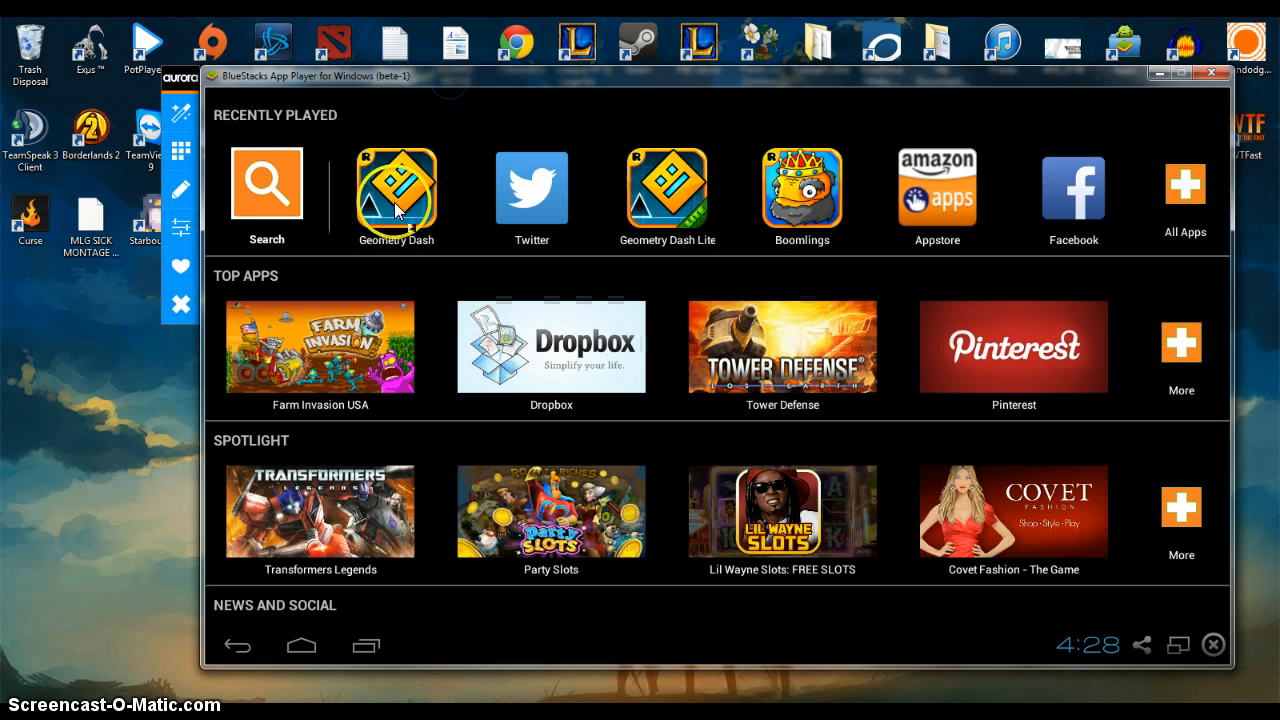
Launch Geometry Dash from Recently Played in BlueStacks
left_click(396, 189)
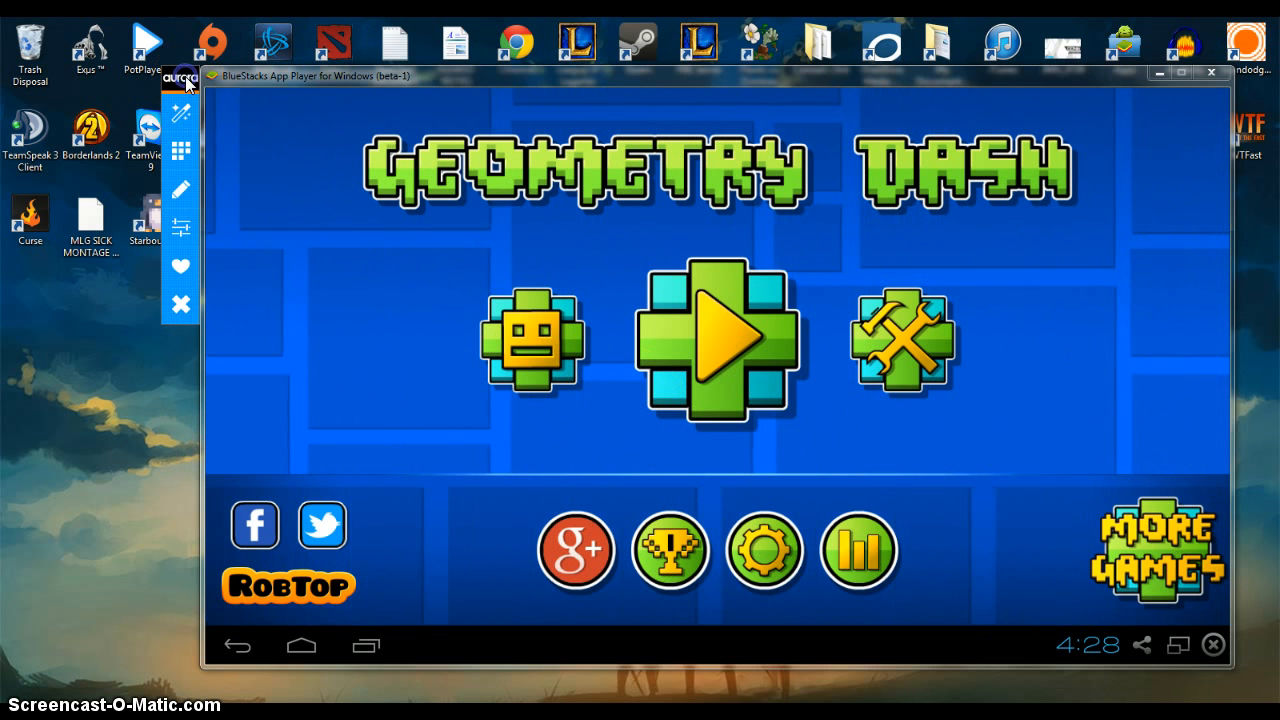
Open the Aurora Keymapping Wizard and enter 'Geometry Dash' as the application name
left_click(181, 112)
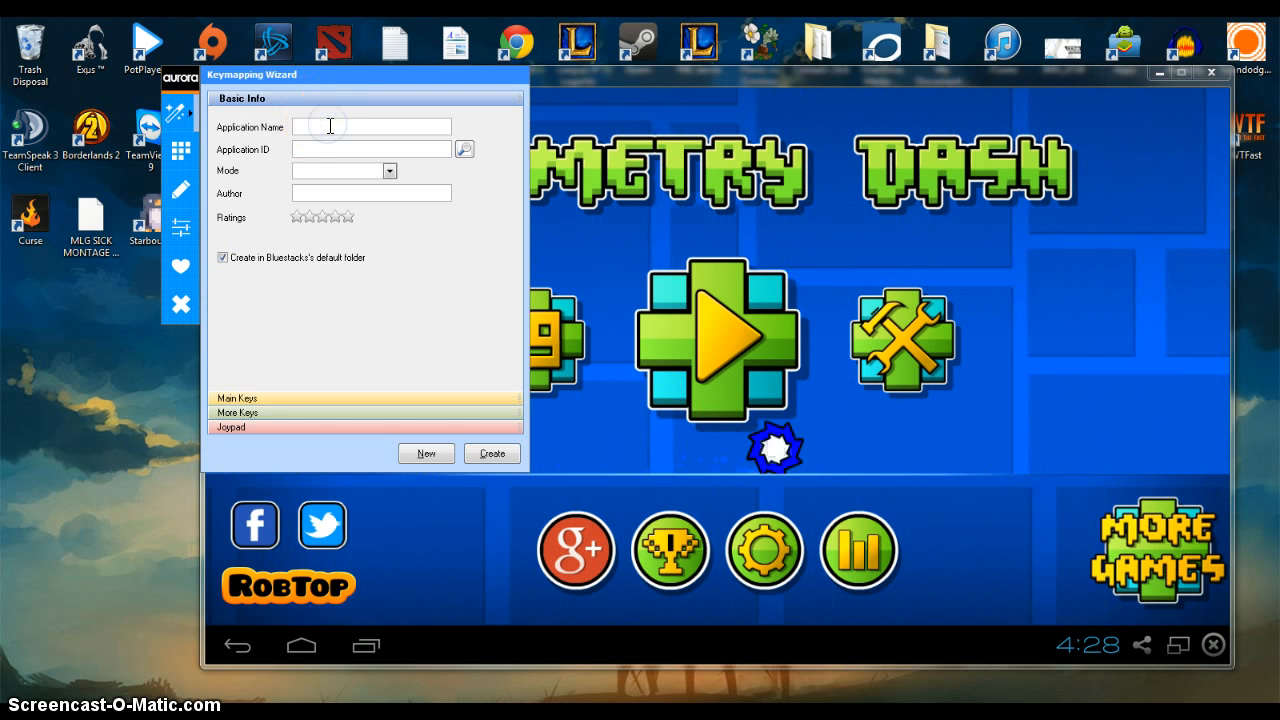
type("Geome")
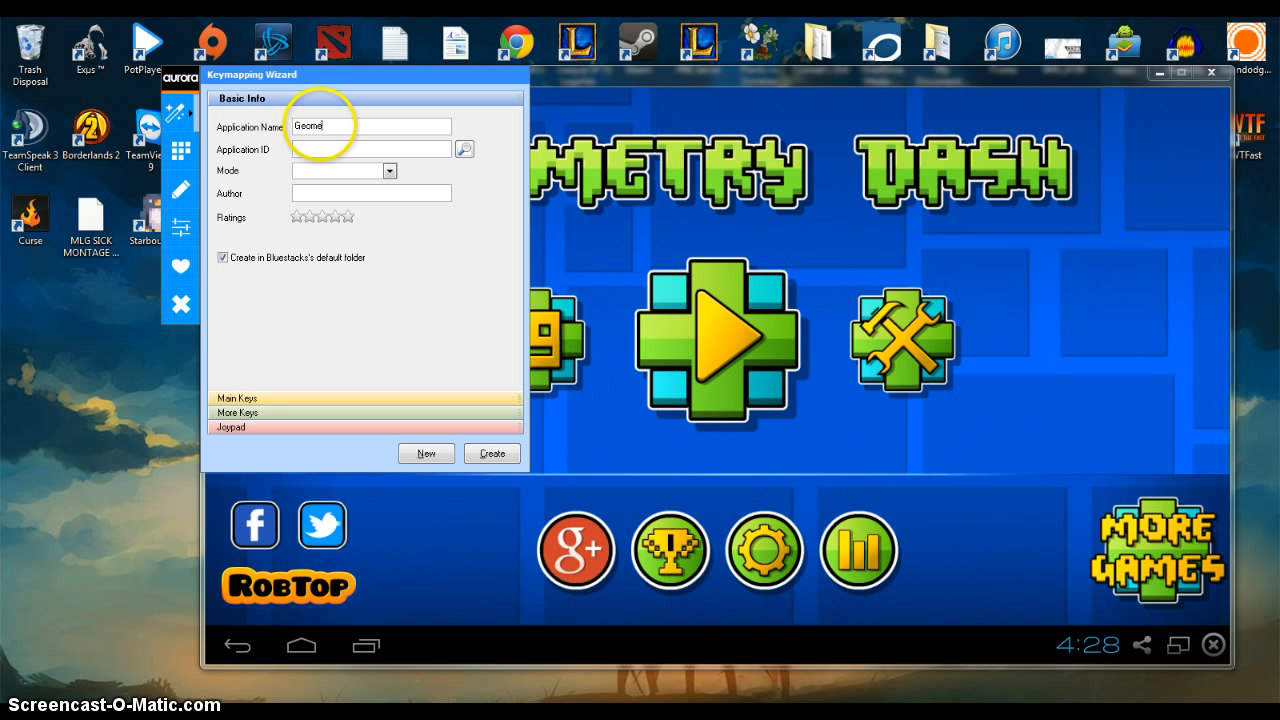
type("try Dash")
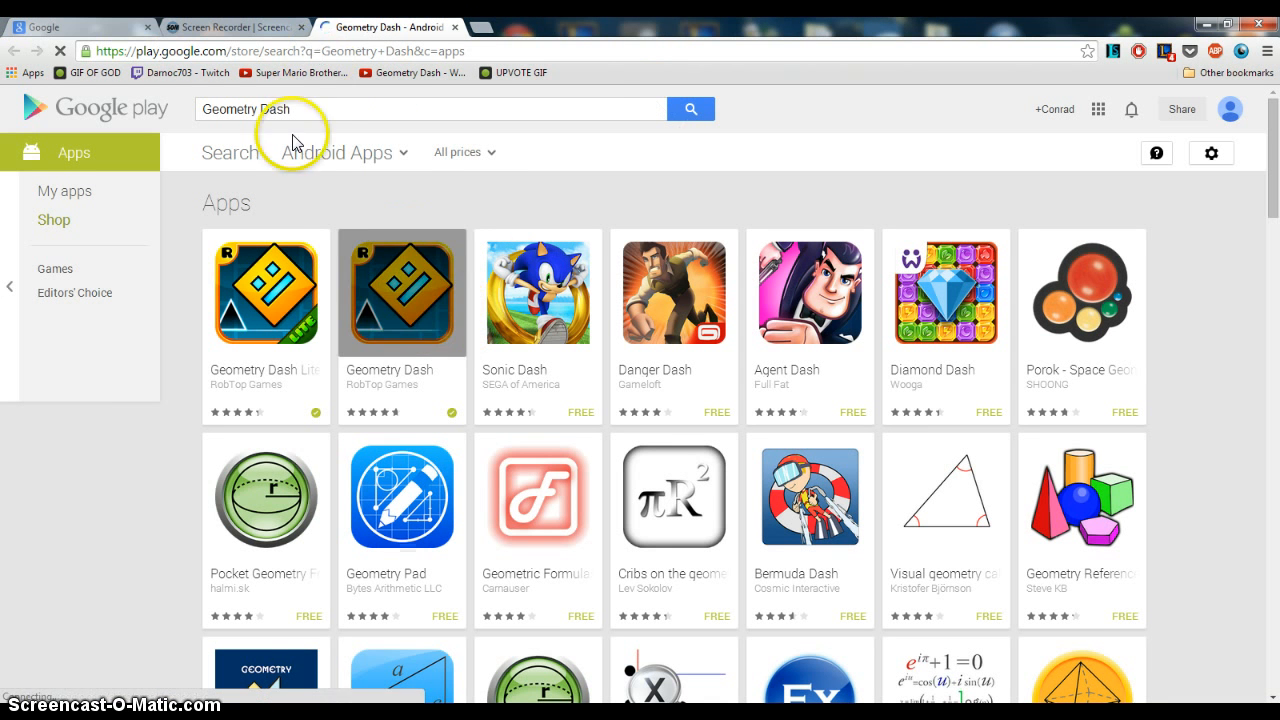
mouse_move(400, 291)
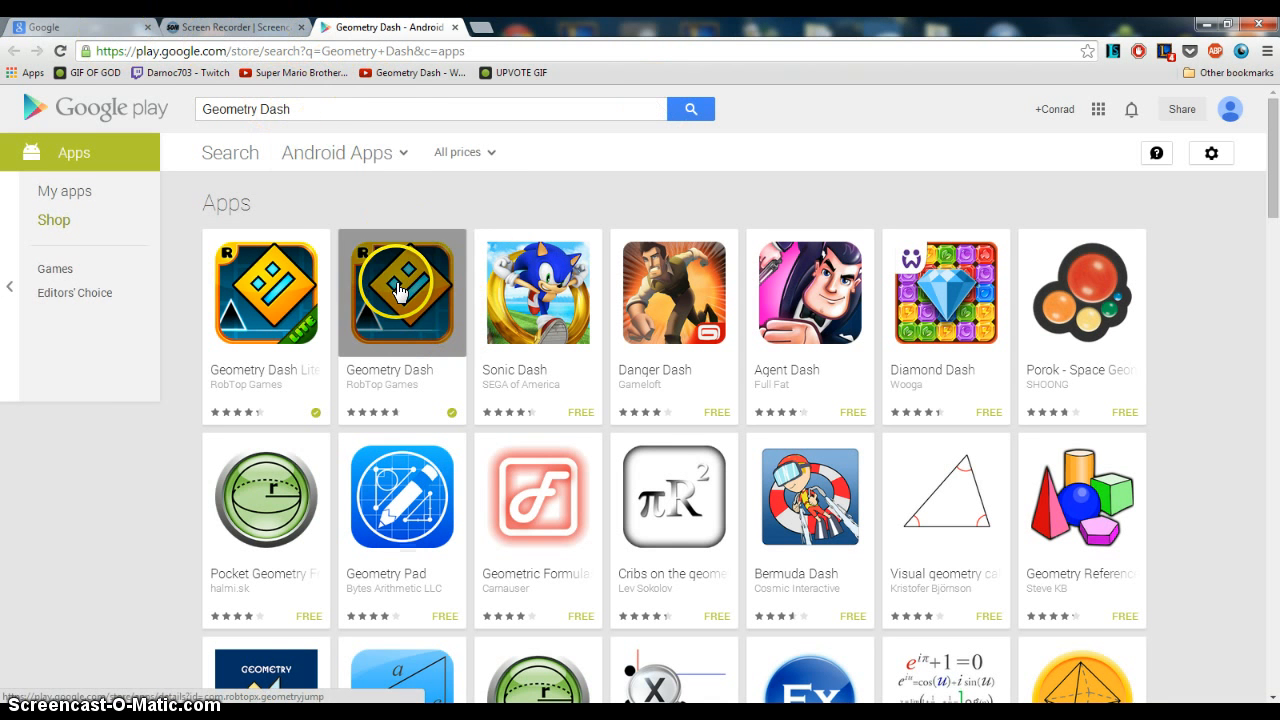
Open the Geometry Dash app page from the Google Play search results
left_click(402, 291)
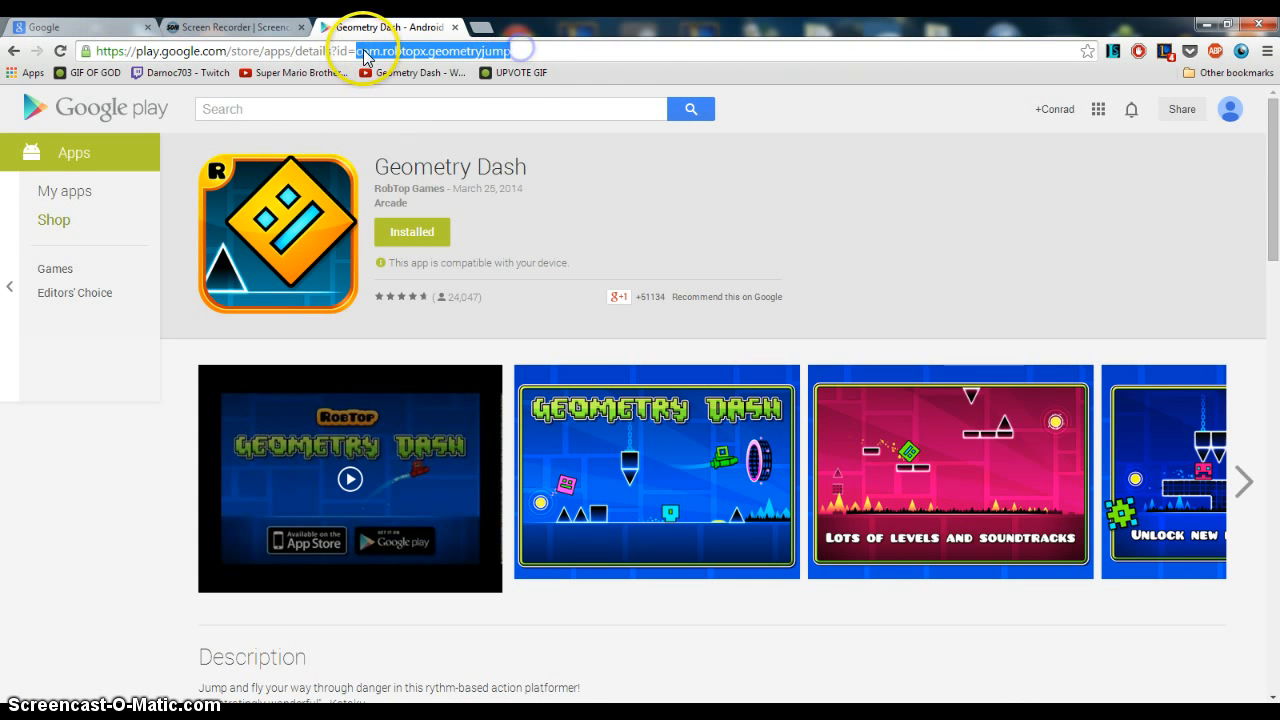
mouse_move(512, 72)
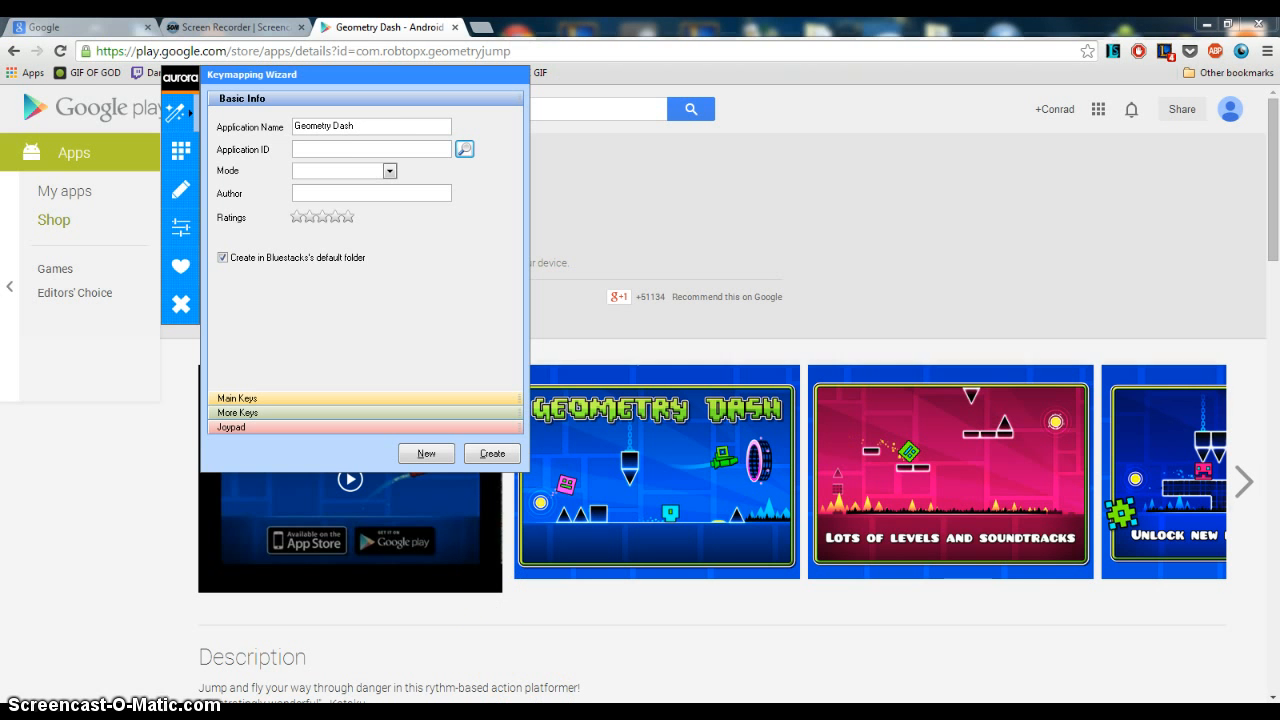
Paste com.robtopx.geometryjump as Application ID and choose a control mode
left_click(371, 149)
type("com.robtopx.geometryjump")
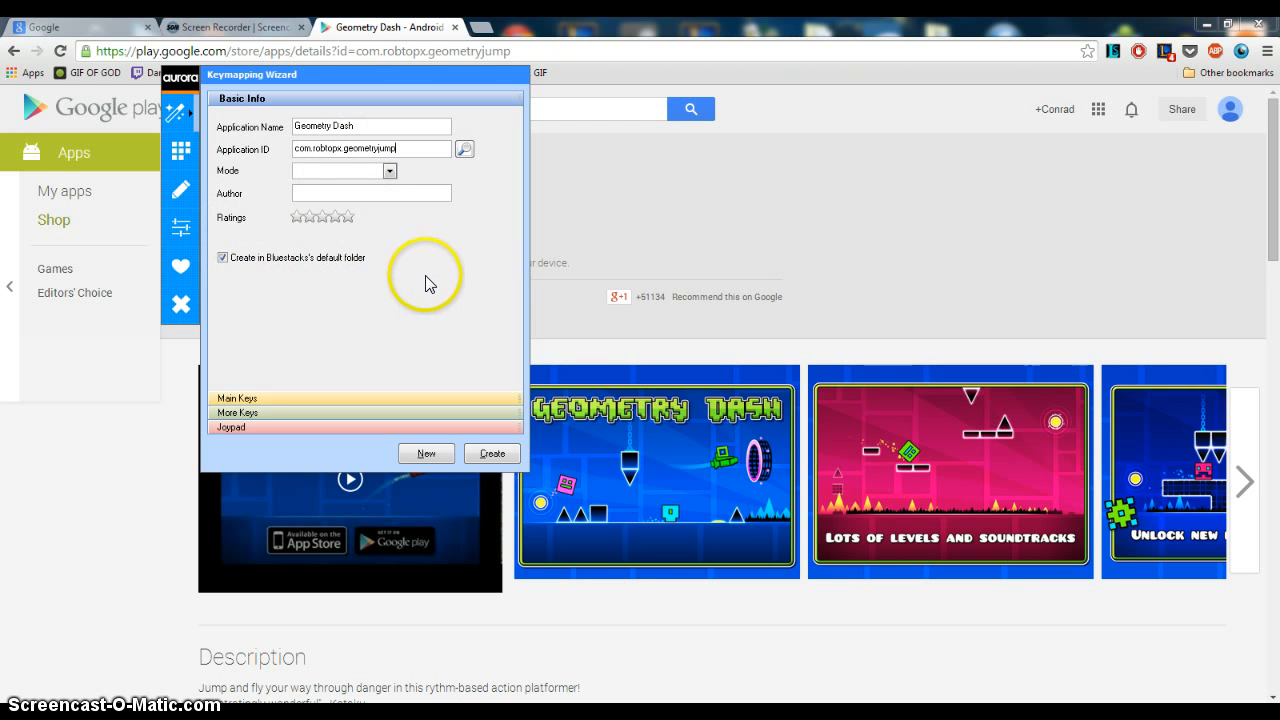
left_click(389, 170)
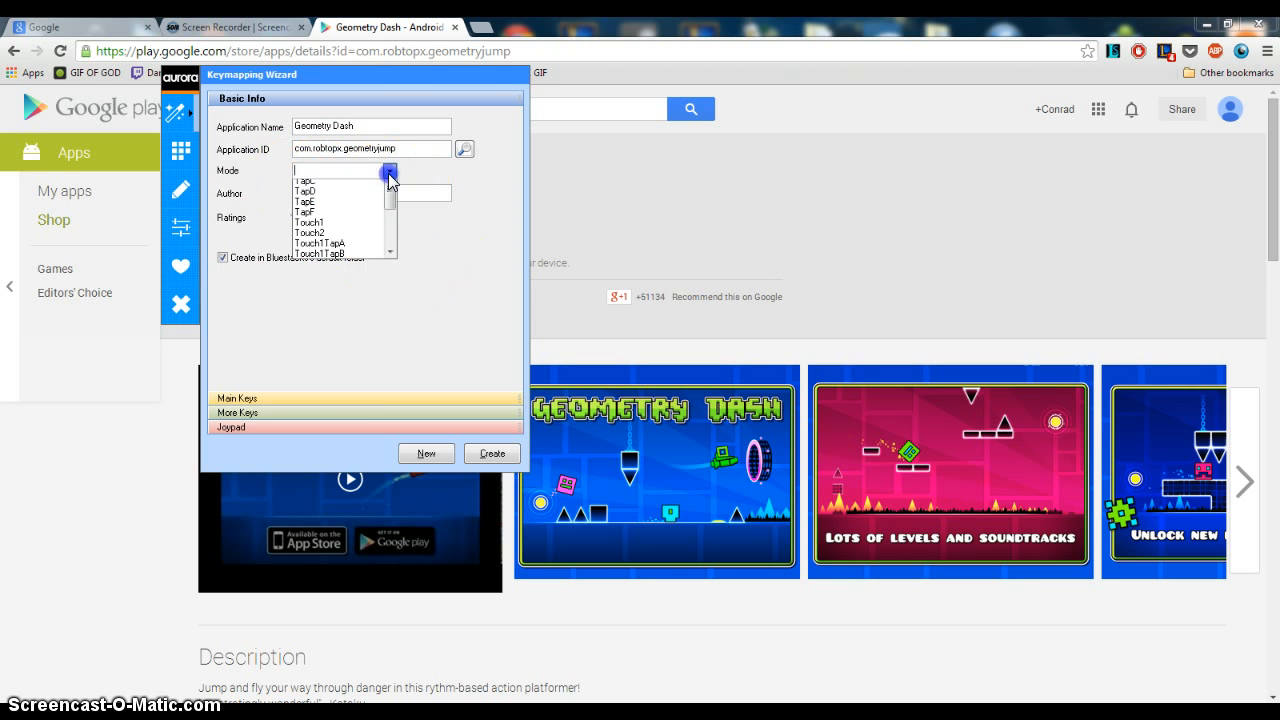
scroll("down", 3)
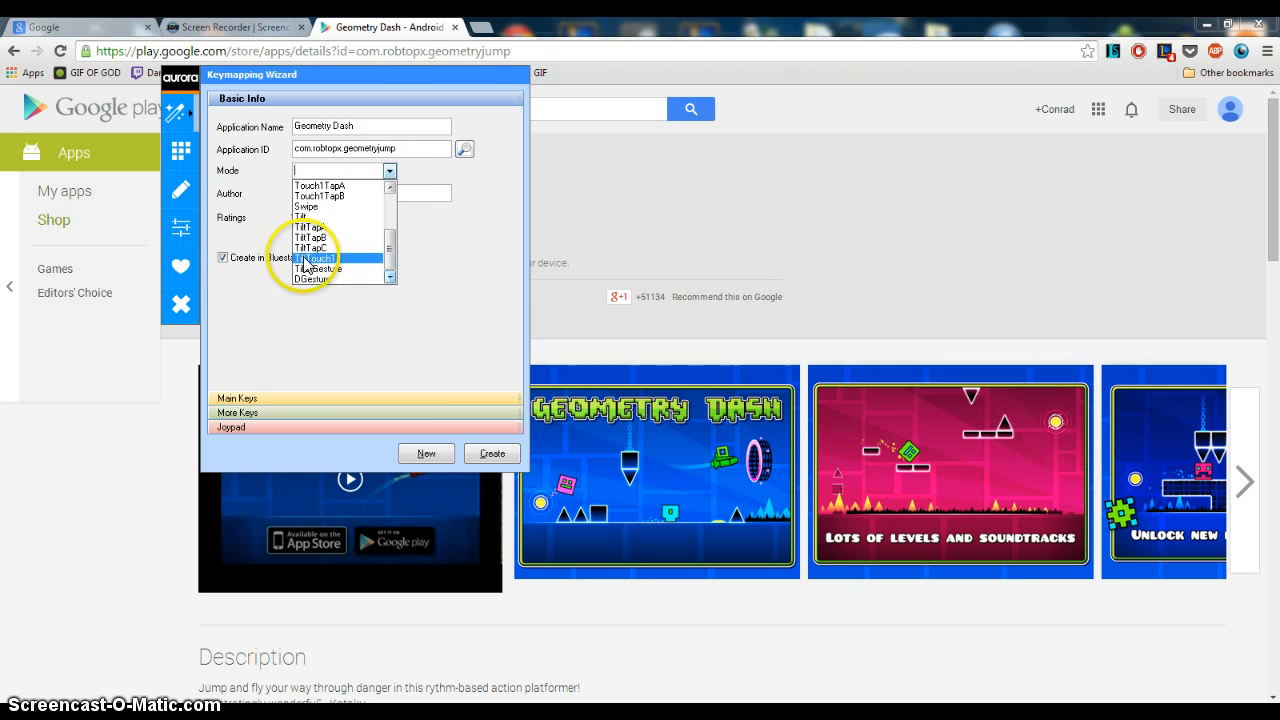
left_click(318, 258)
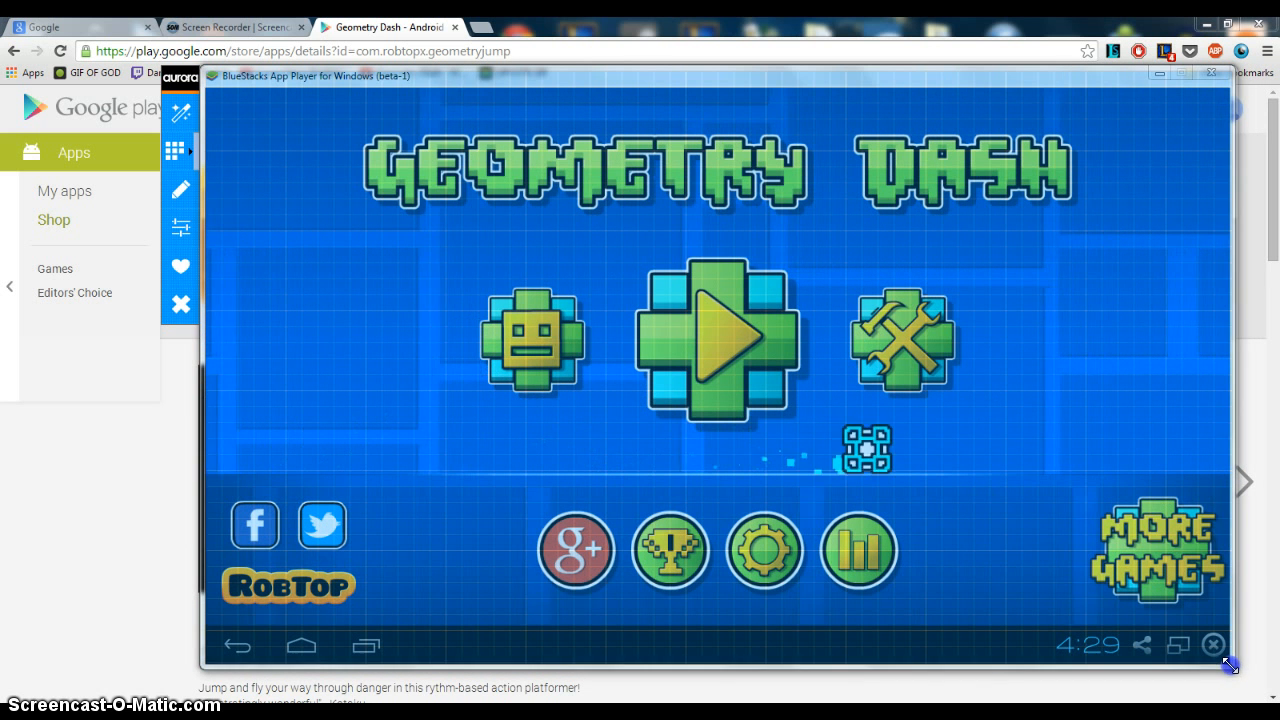
mouse_move(568, 185)
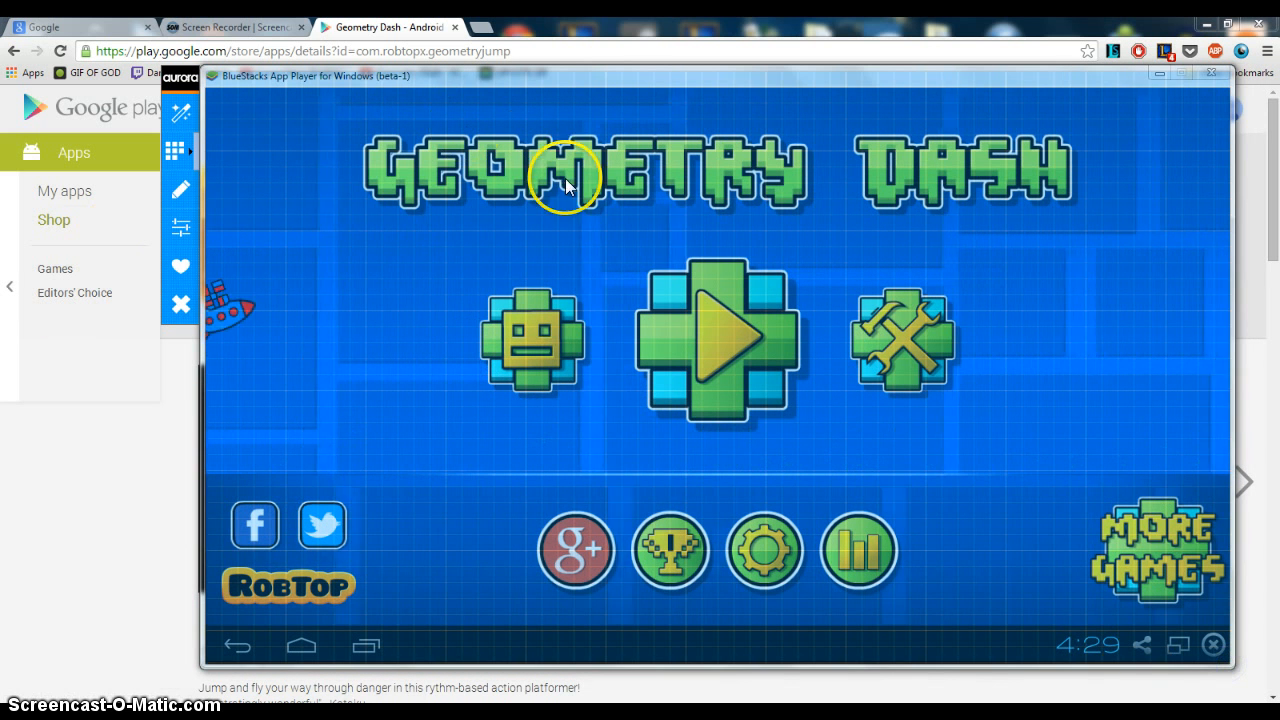
mouse_move(903, 318)
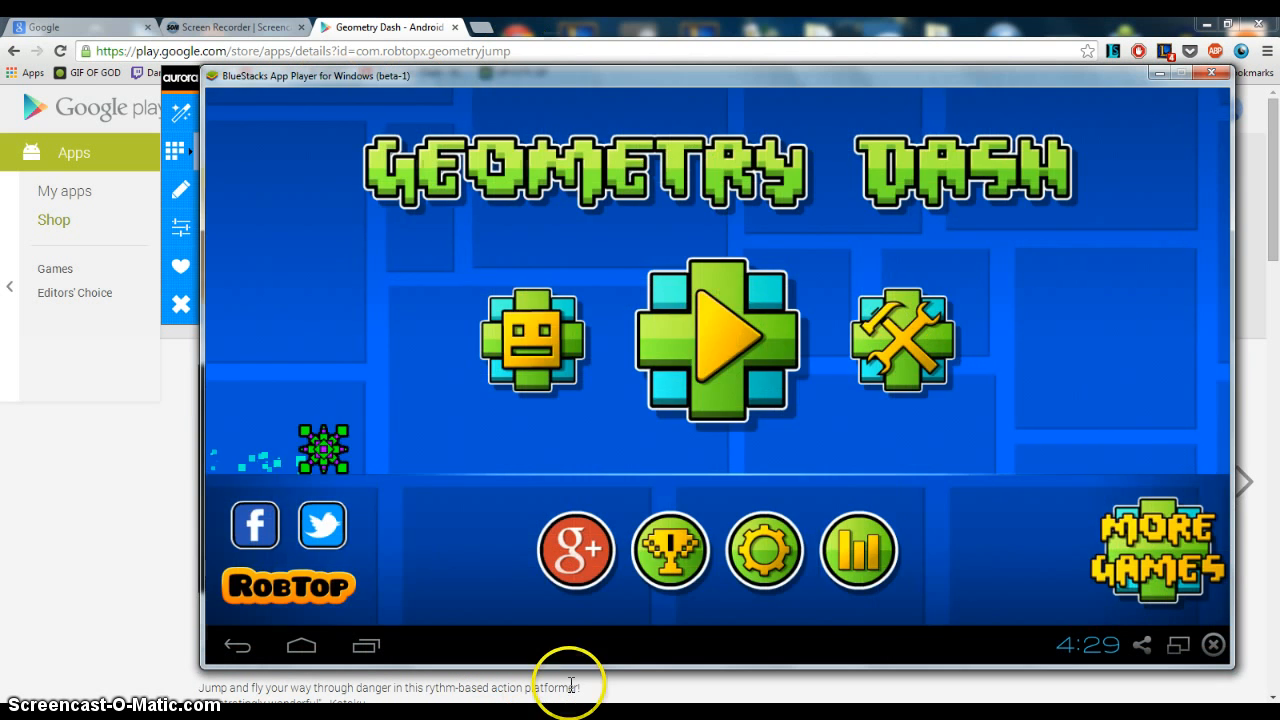
Open Stereo Madness, check the Assign Key menu, then reopen the Aurora wizard
left_click(718, 340)
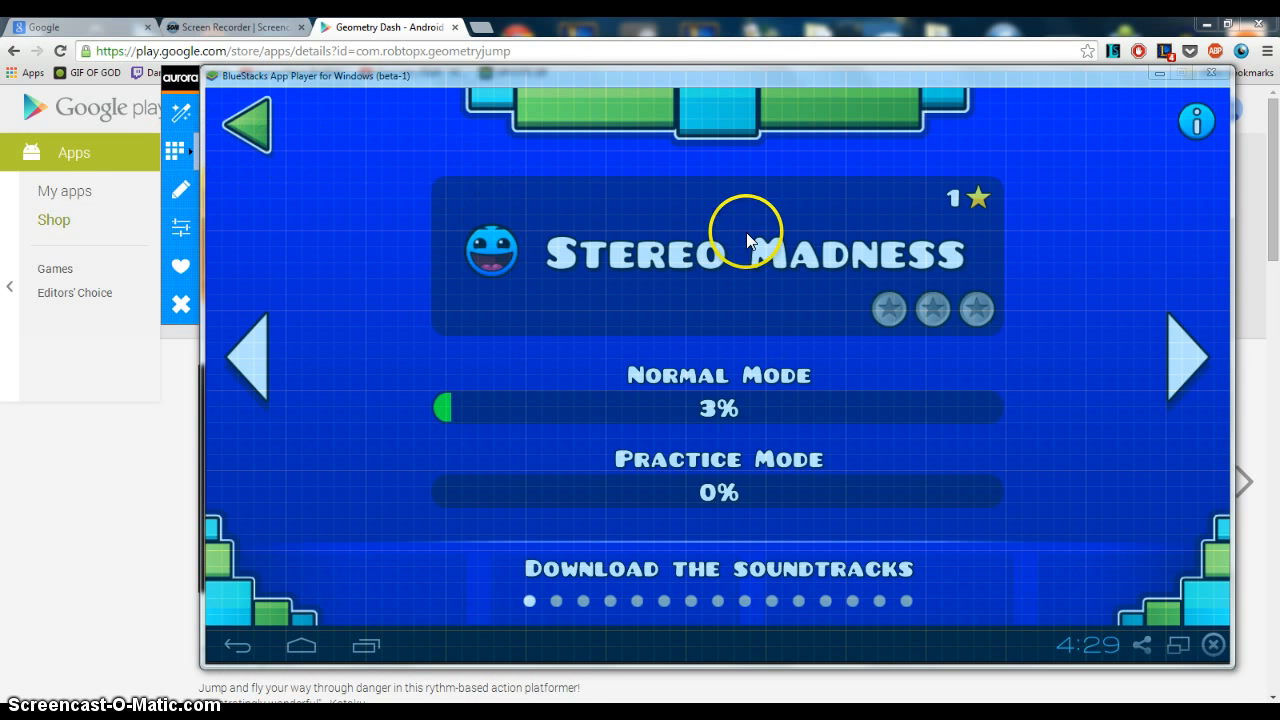
right_click(755, 240)
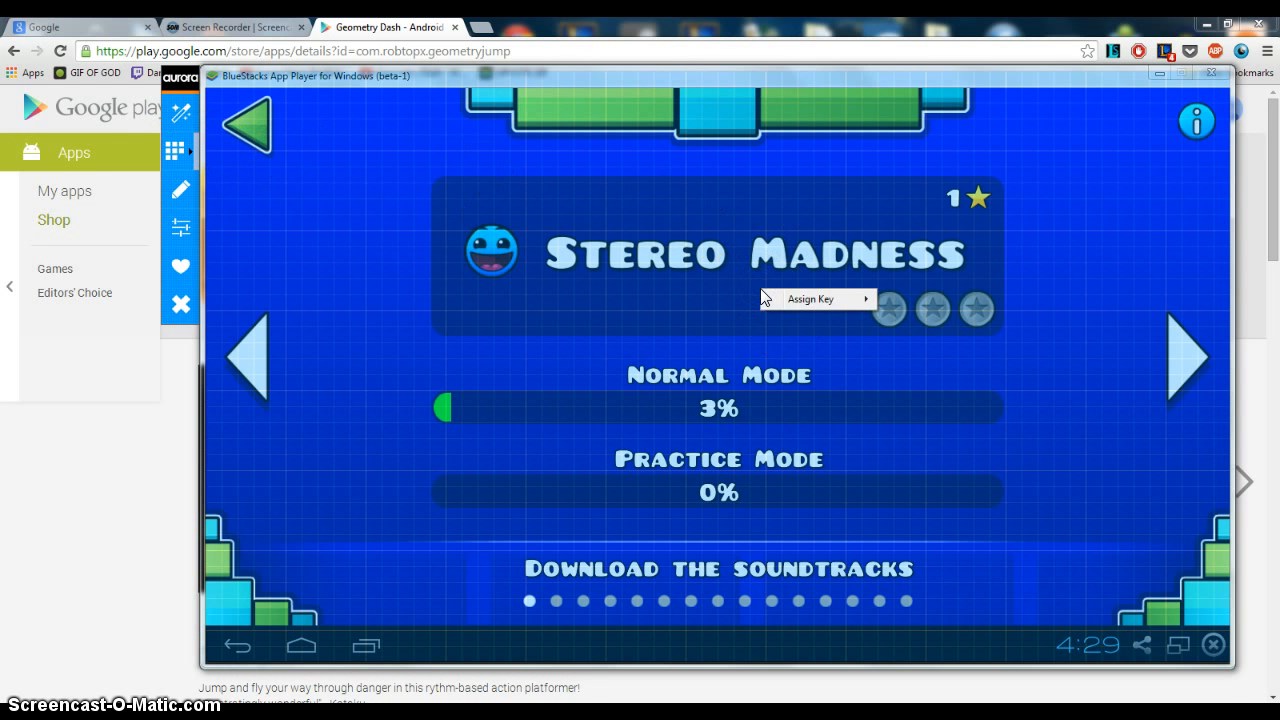
mouse_move(620, 520)
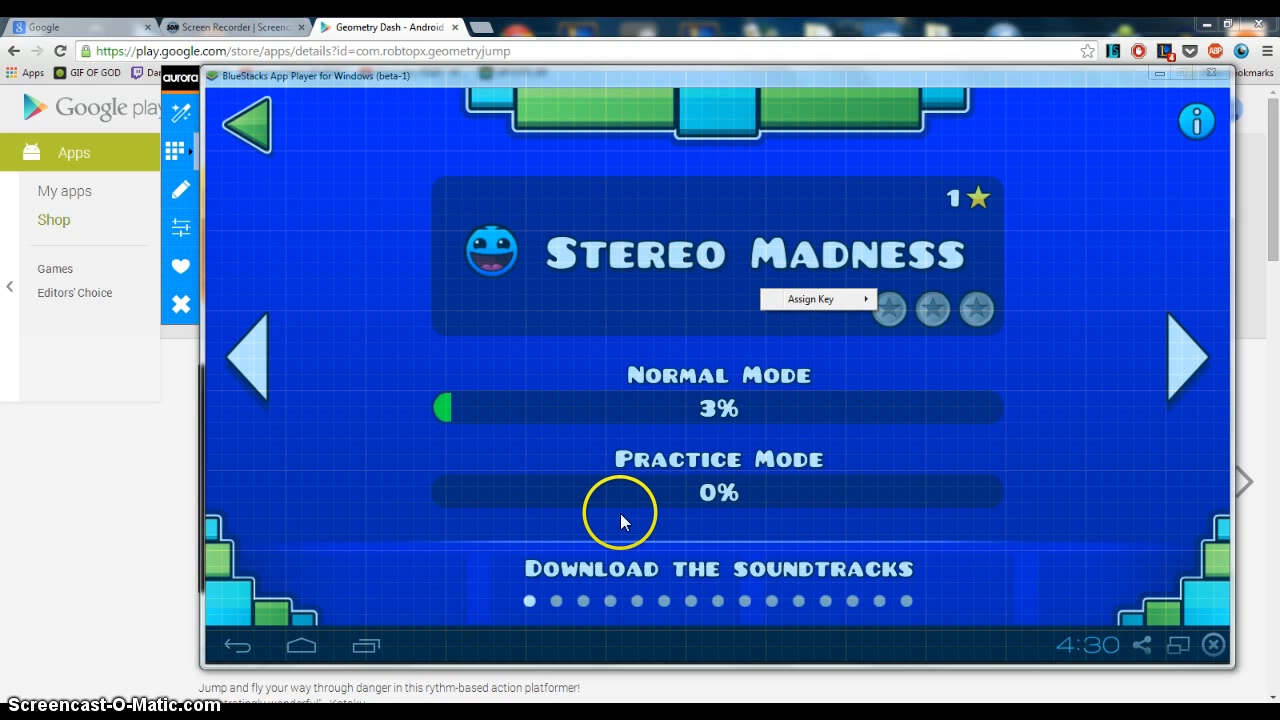
mouse_move(760, 528)
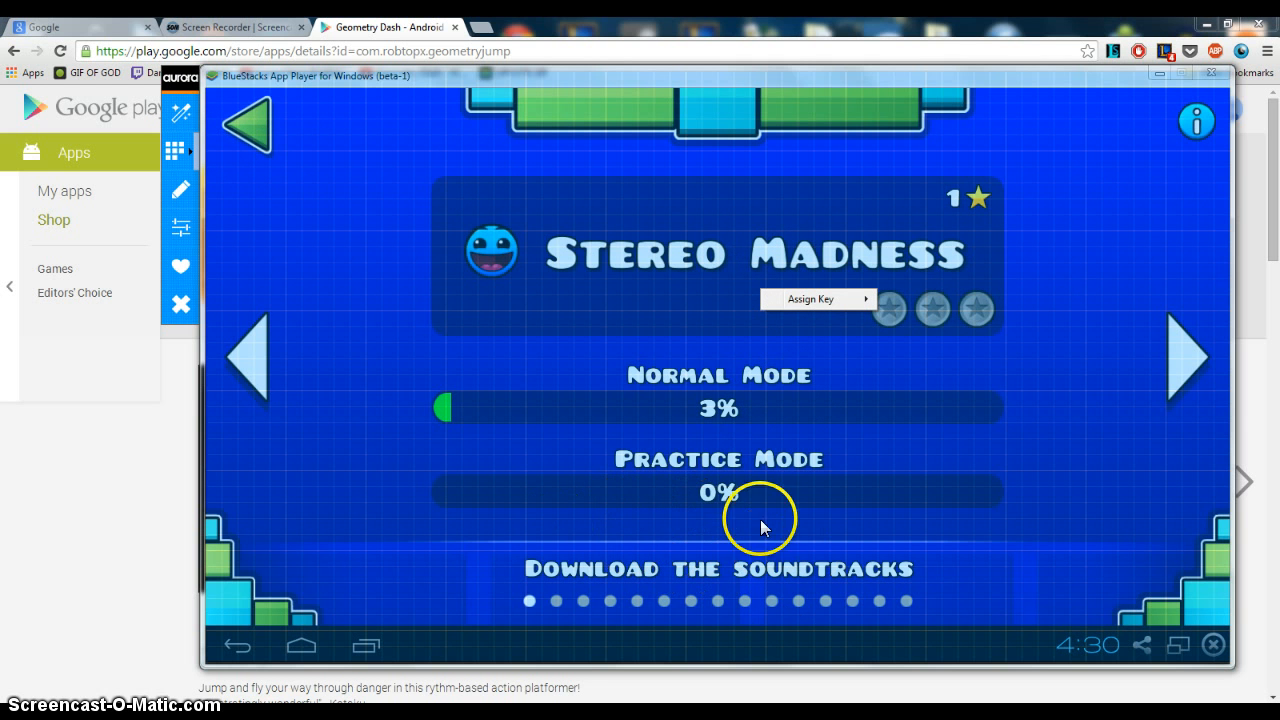
mouse_move(735, 527)
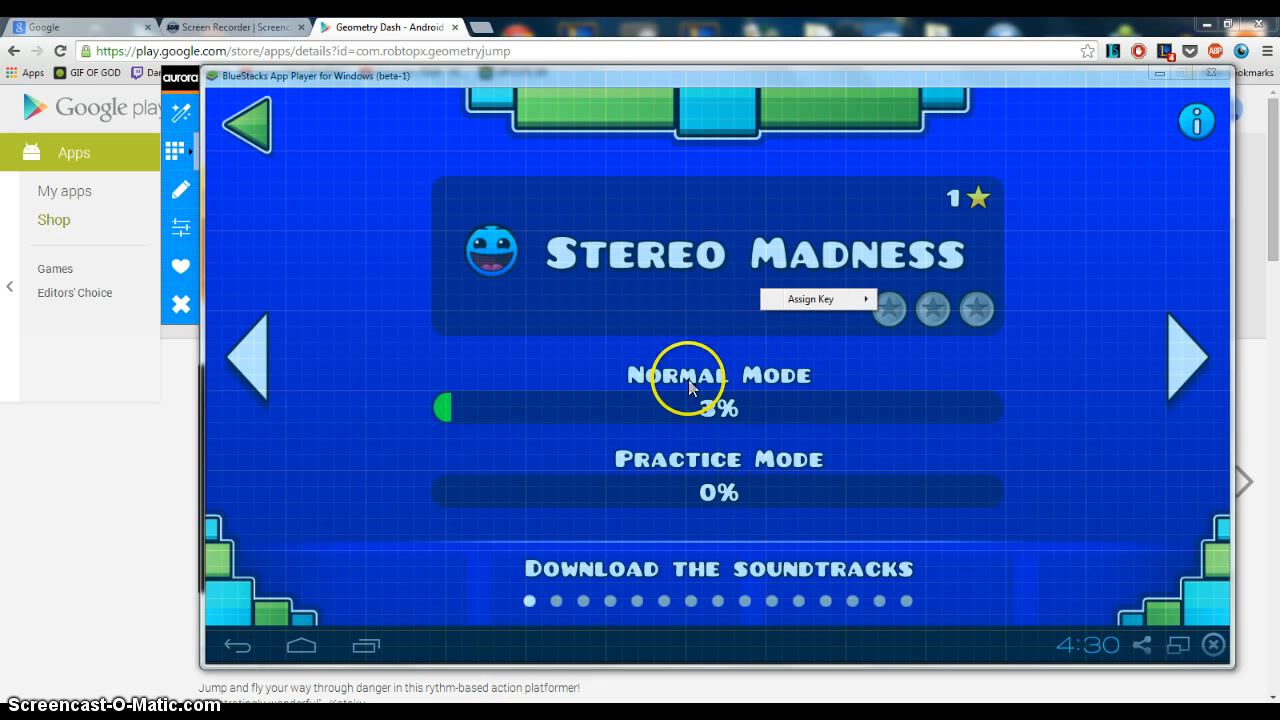
mouse_move(643, 502)
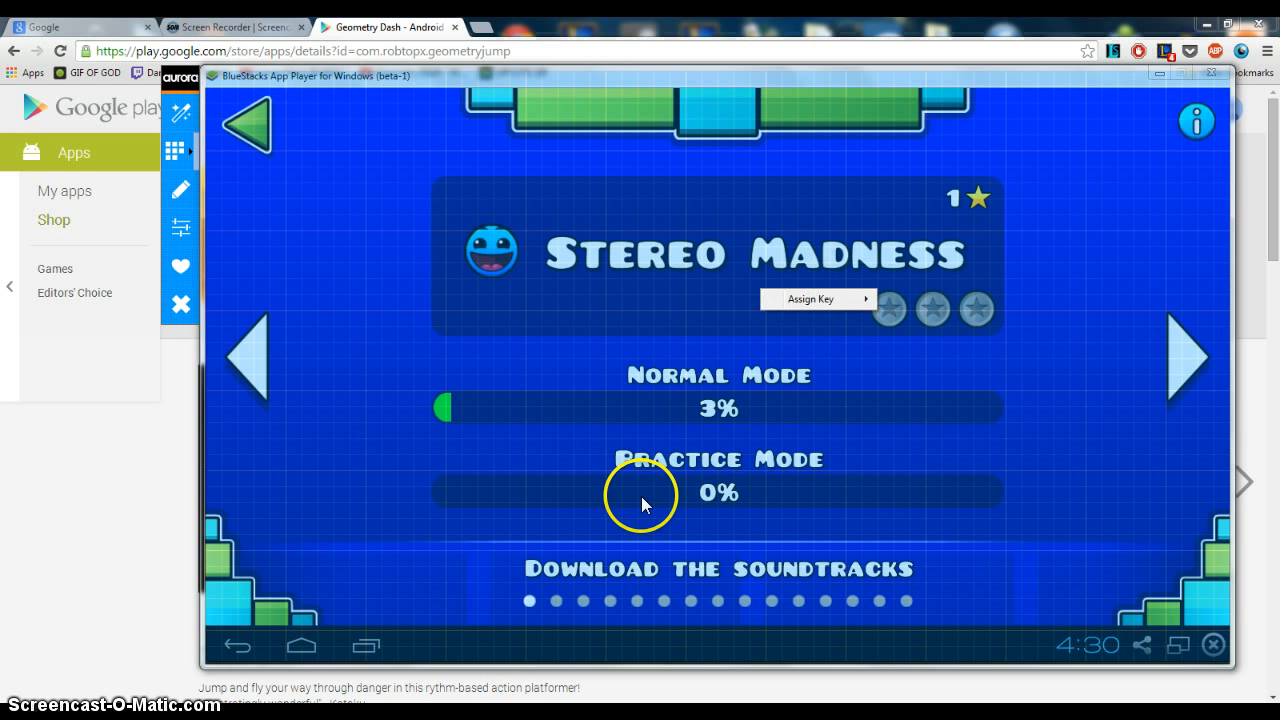
mouse_move(707, 377)
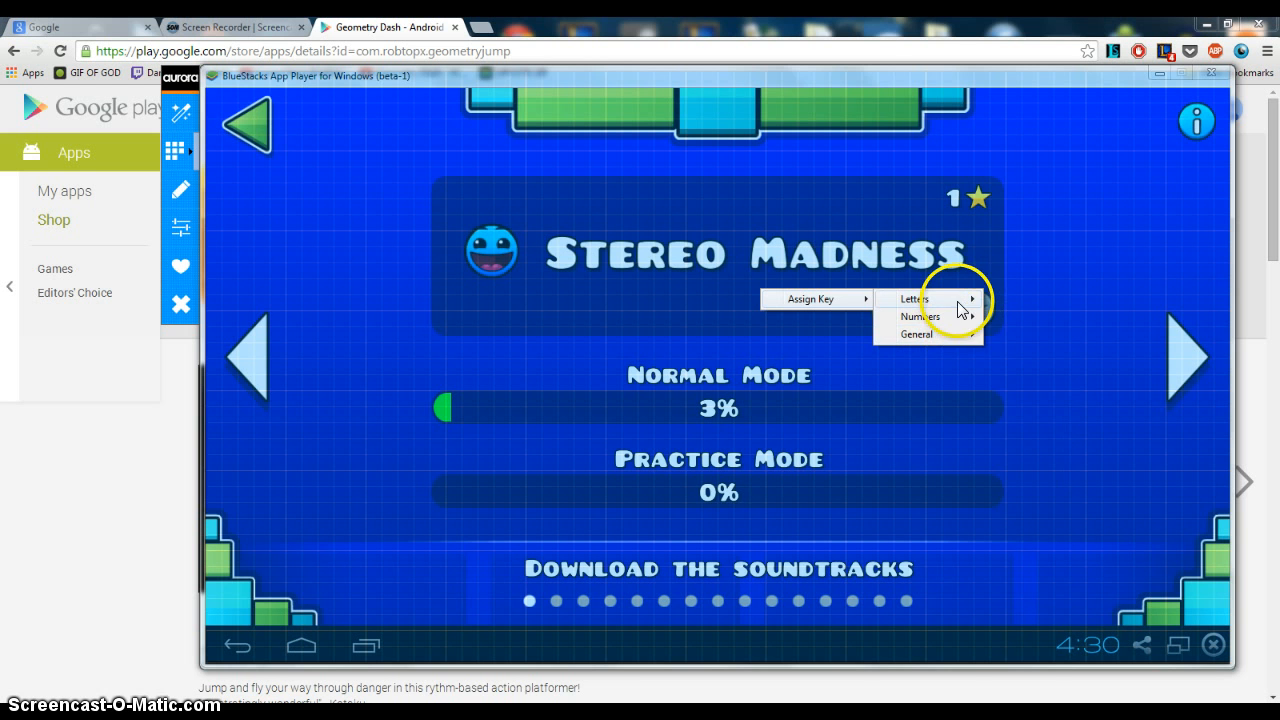
left_click(913, 298)
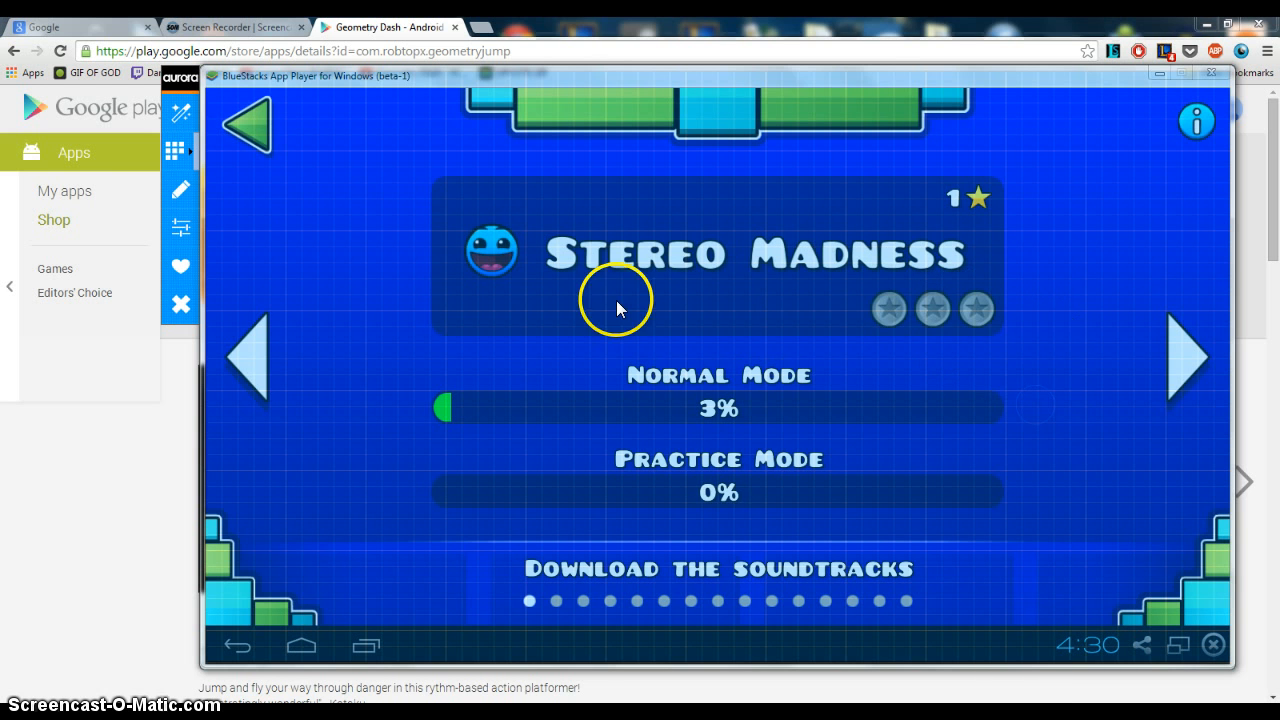
left_click(181, 113)
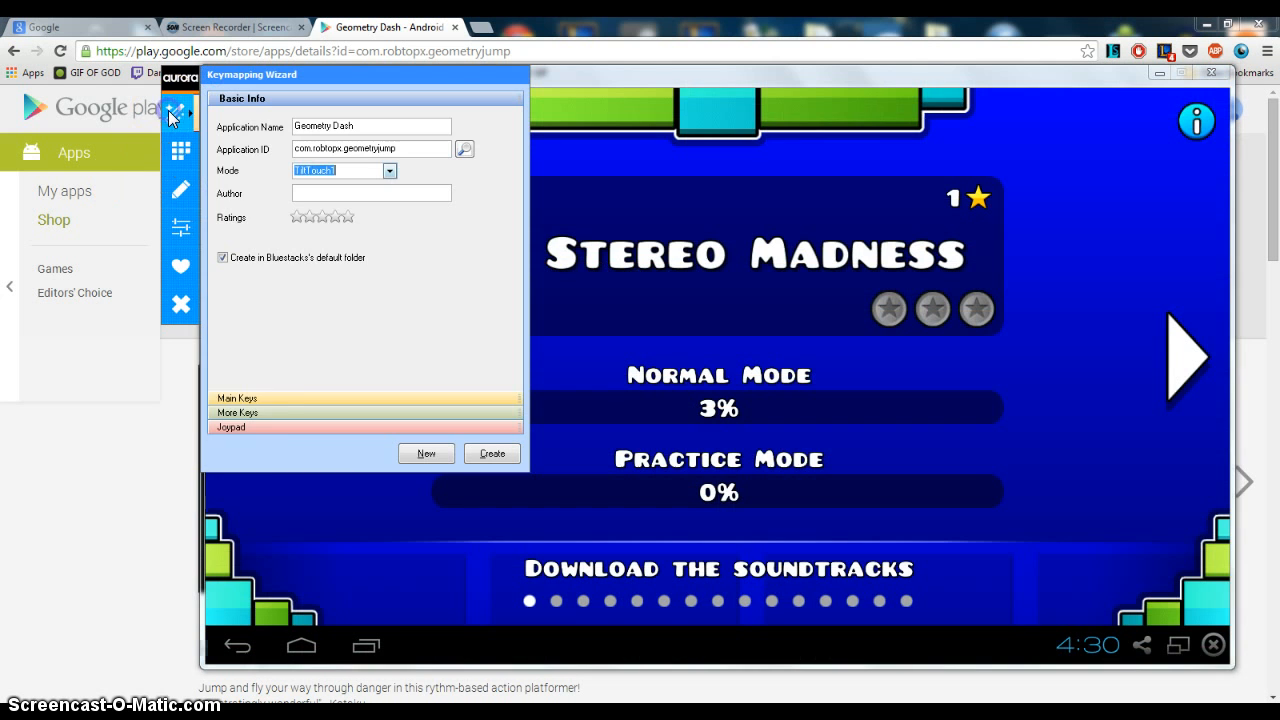
Label Left / Tap (54,37) 'Main Control' and create the Geometry Dash configuration file
left_click(237, 412)
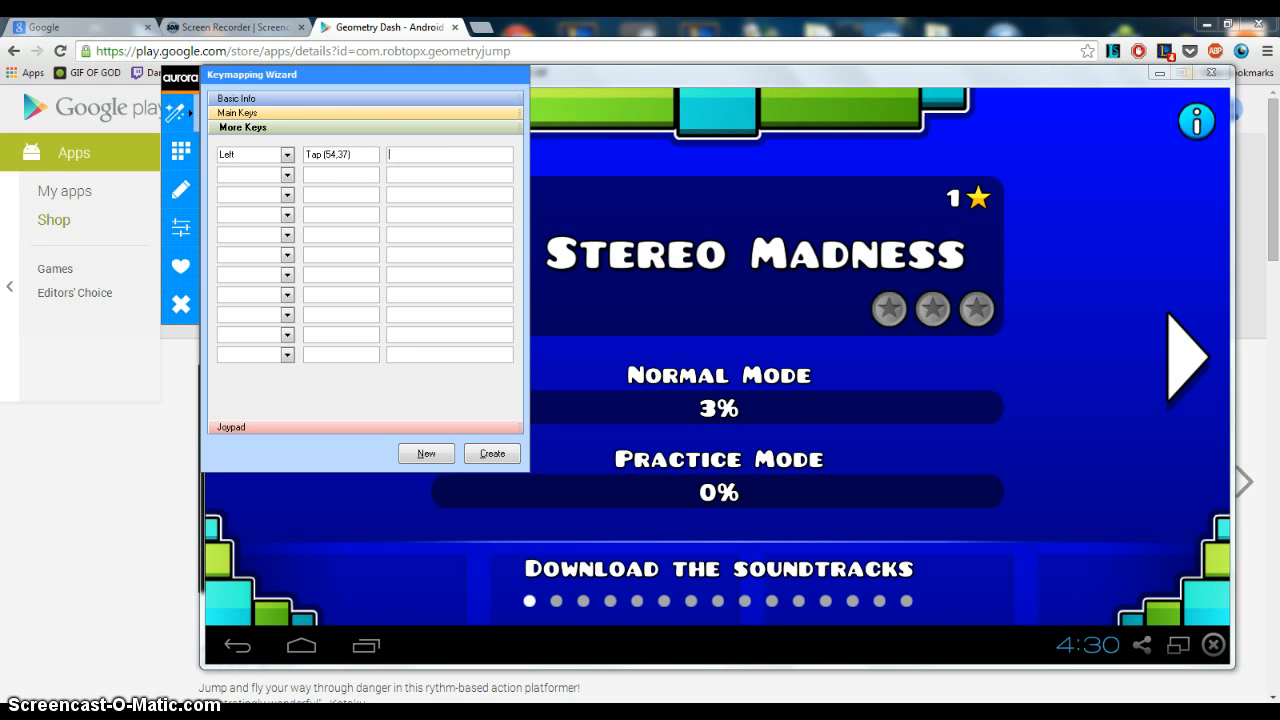
type("Main Control")
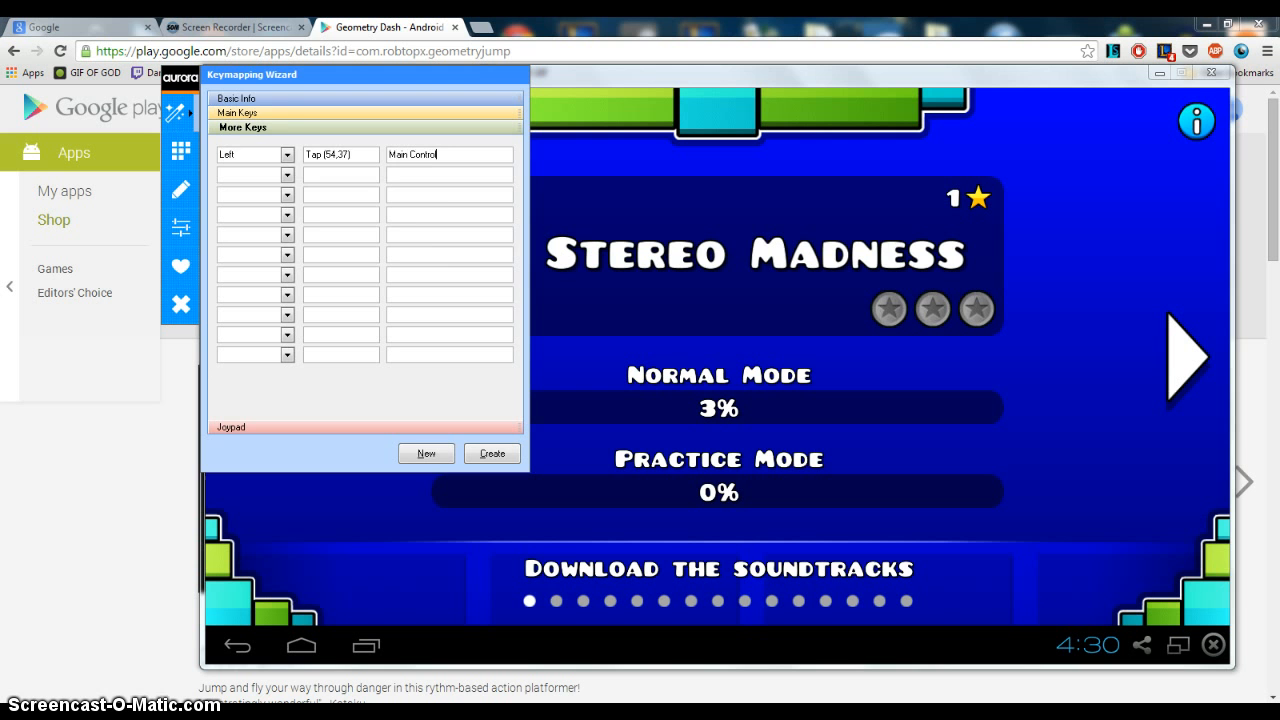
mouse_move(181, 152)
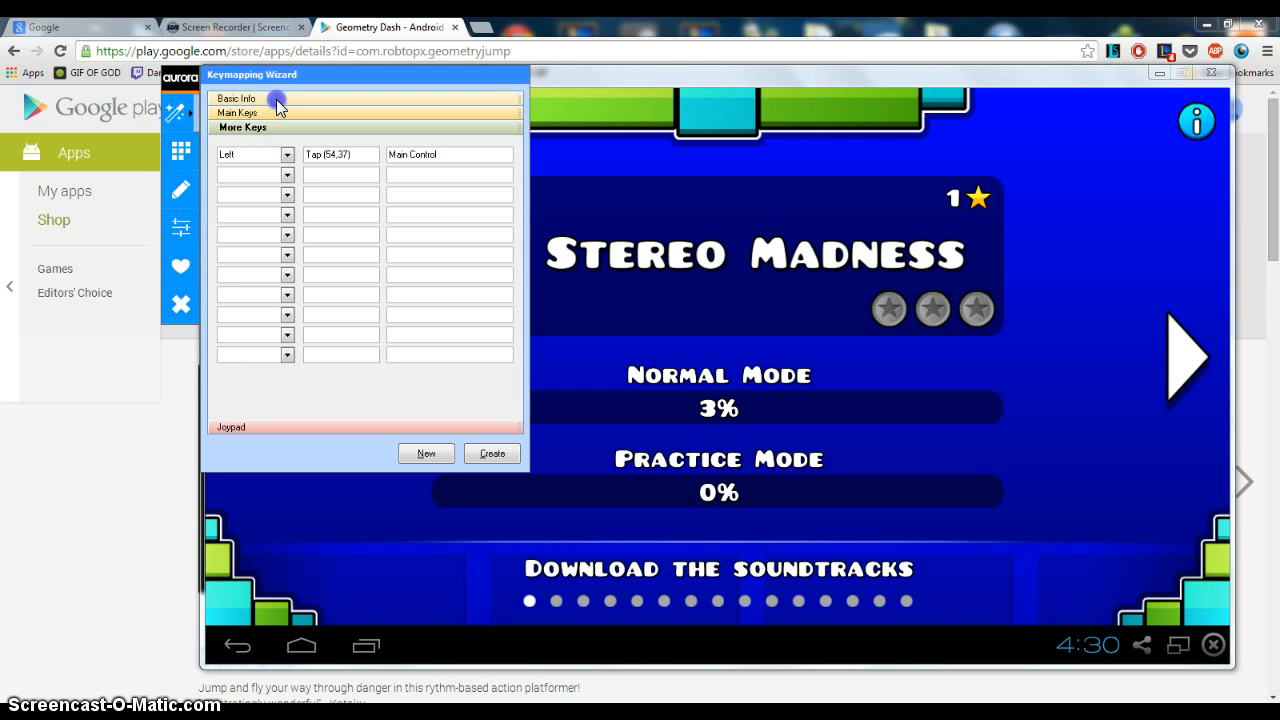
left_click(240, 98)
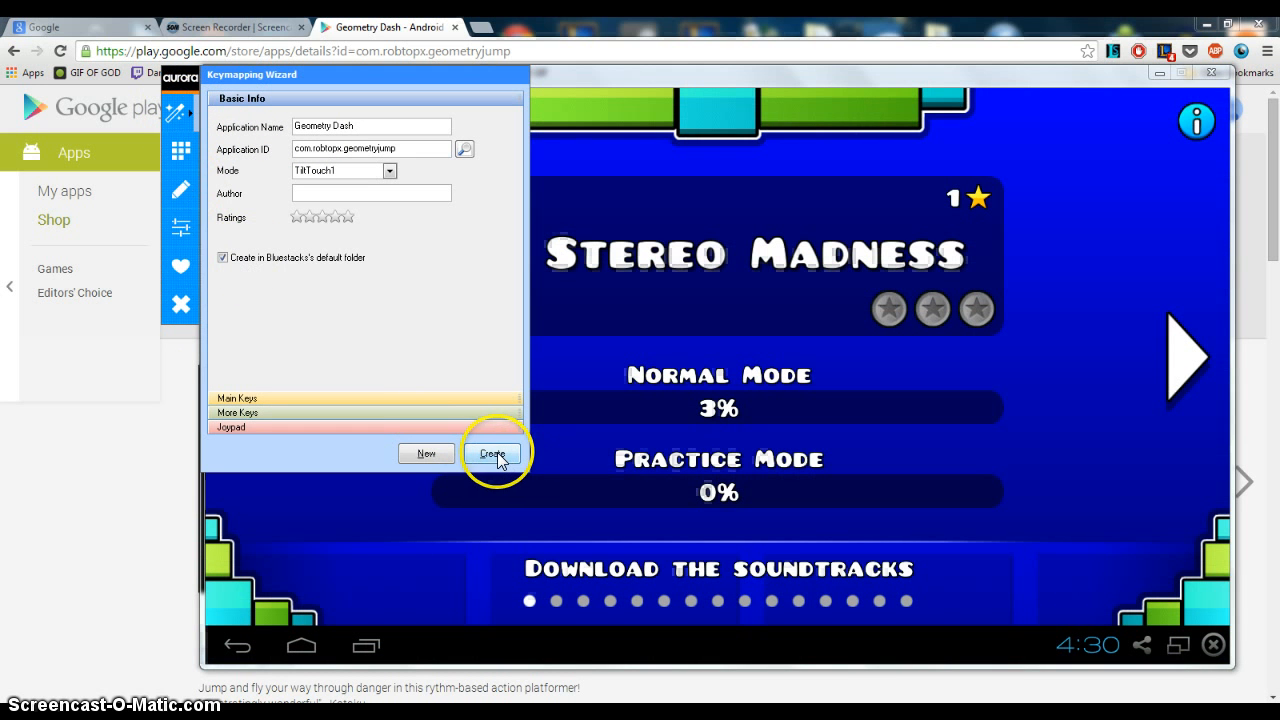
left_click(492, 453)
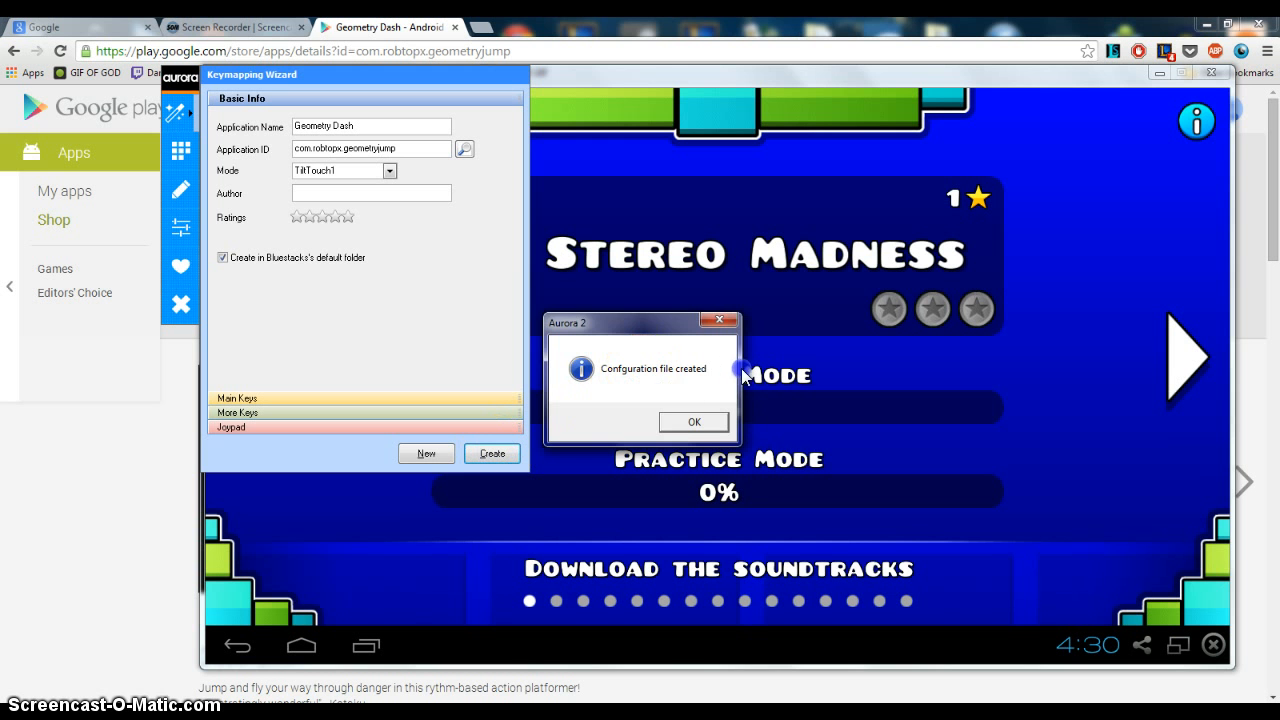
left_click(694, 421)
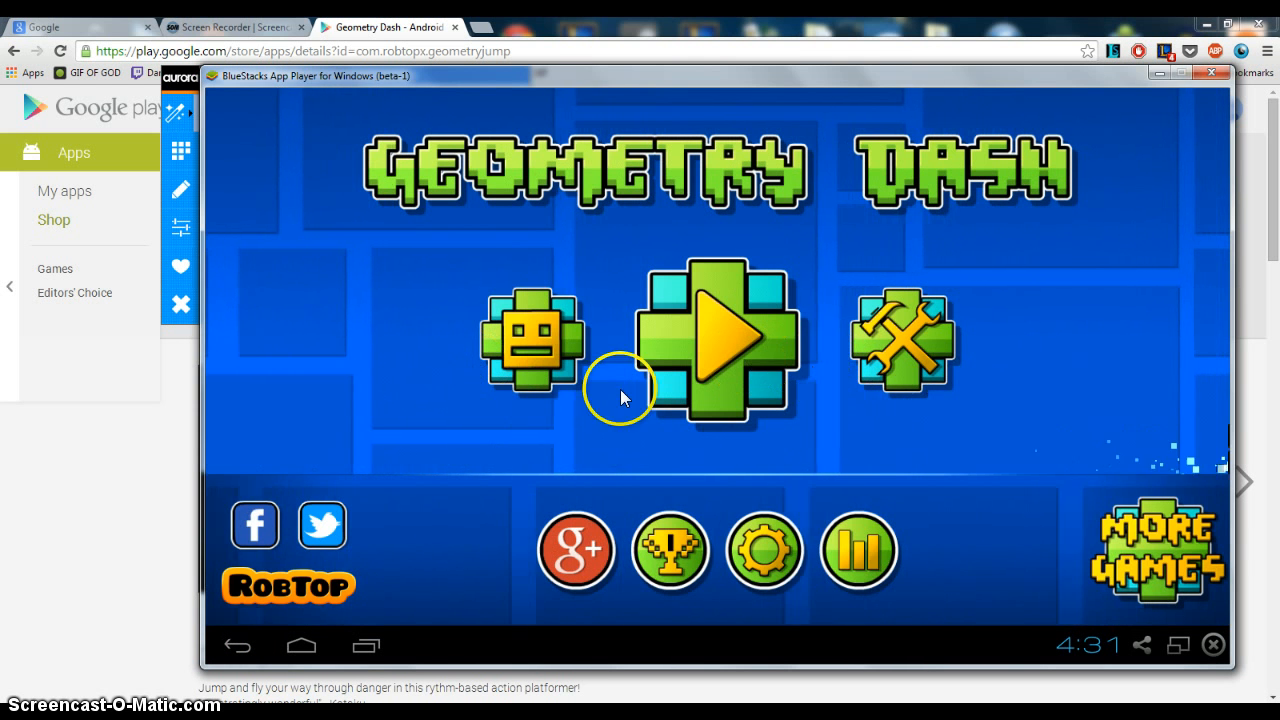
mouse_move(885, 240)
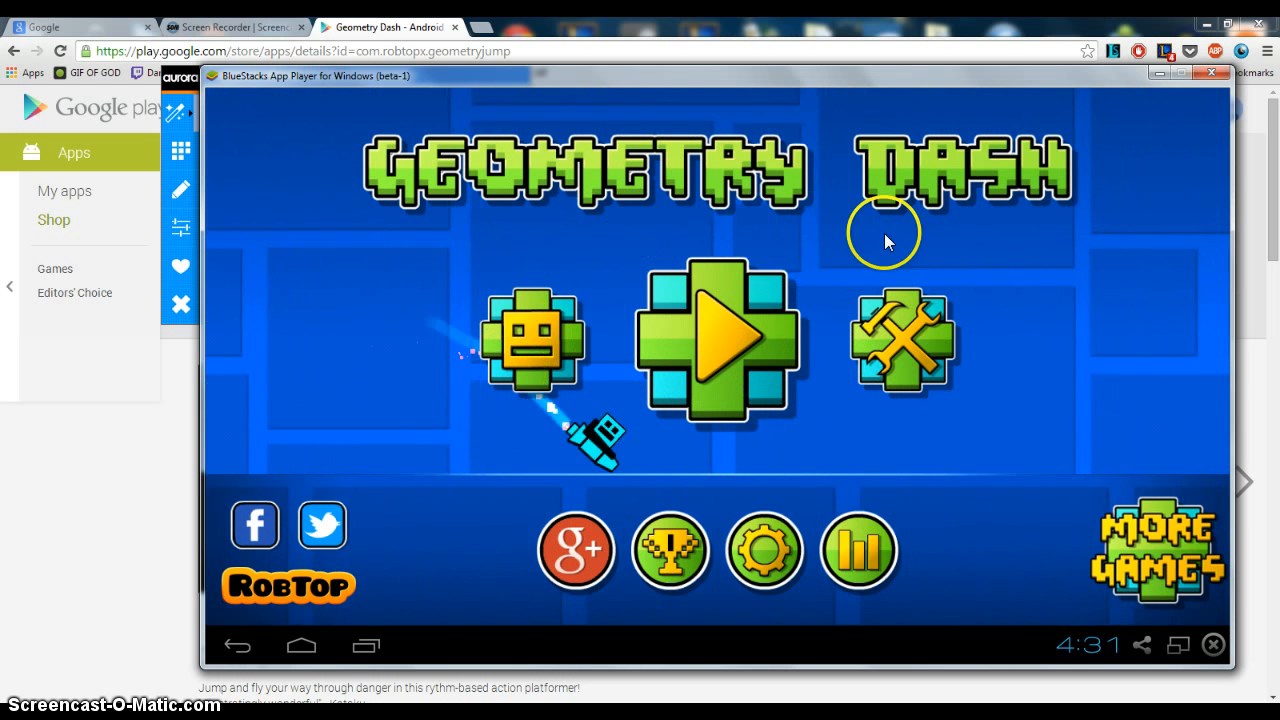
mouse_move(595, 415)
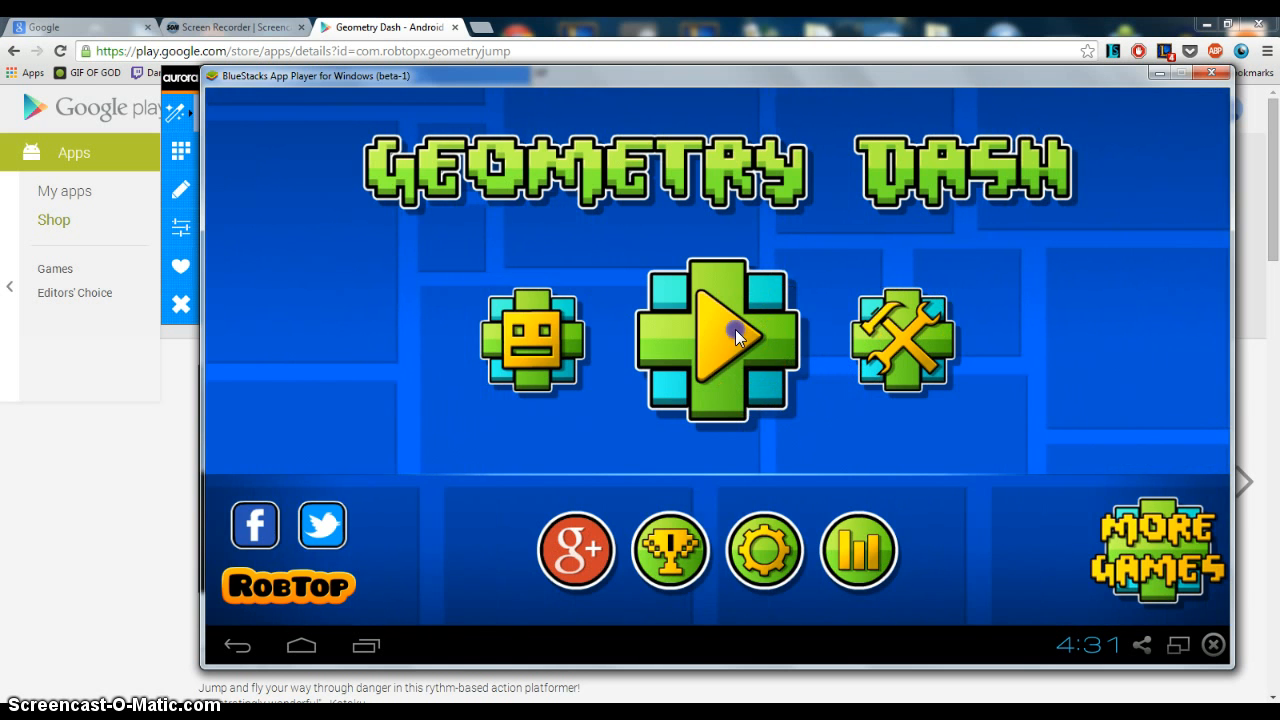
Press Play on the Geometry Dash main menu to test the mapping
left_click(718, 340)
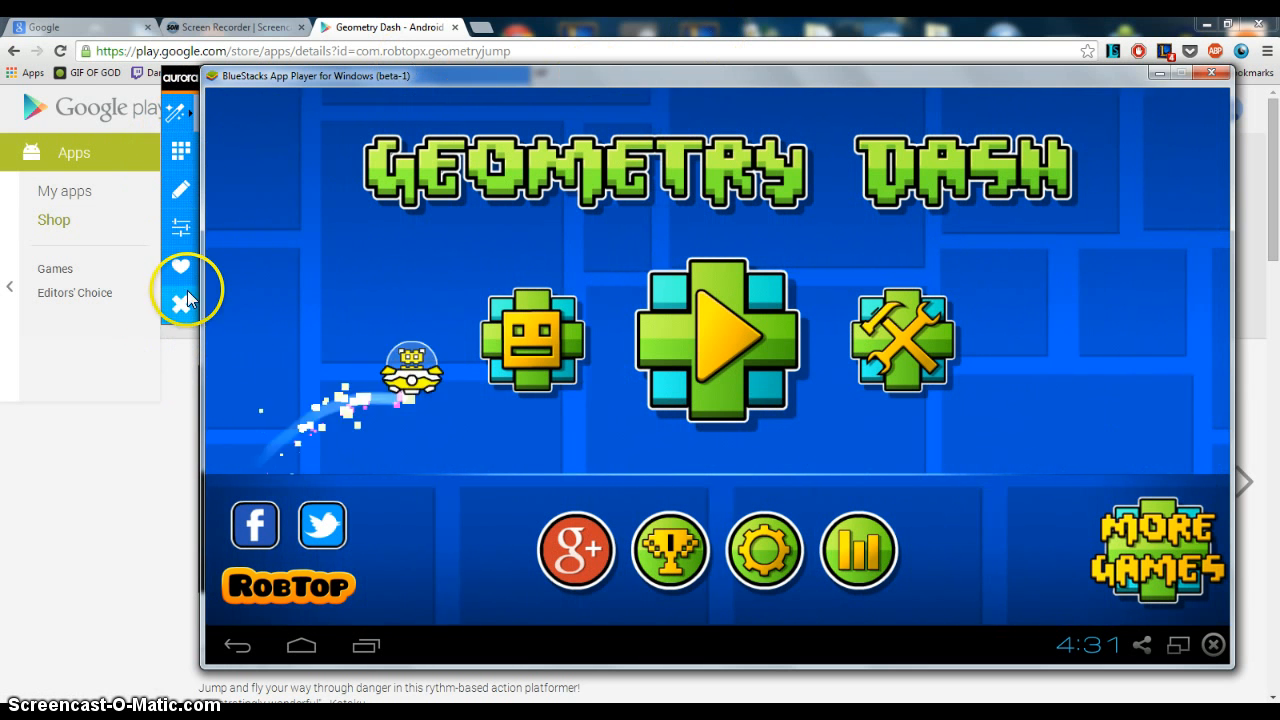
Close the Aurora overlay and cancel the 'Aurora has stopped working' crash dialog
left_click(181, 305)
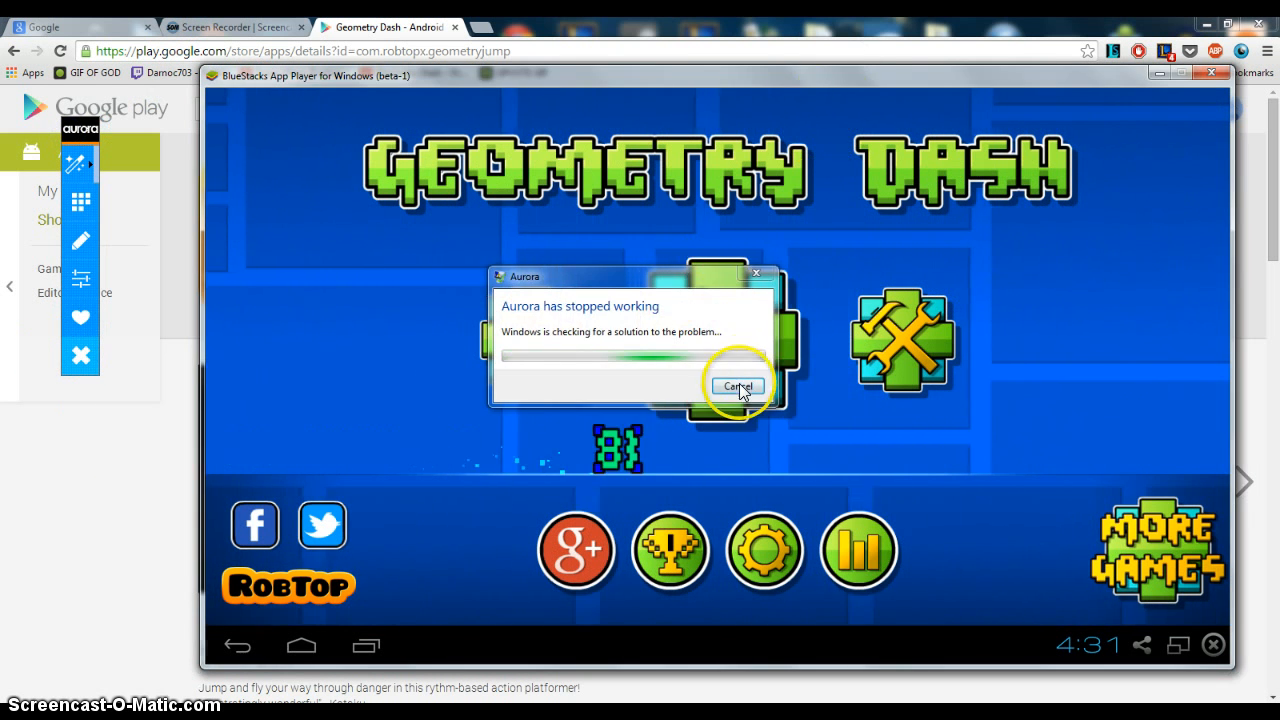
left_click(738, 386)
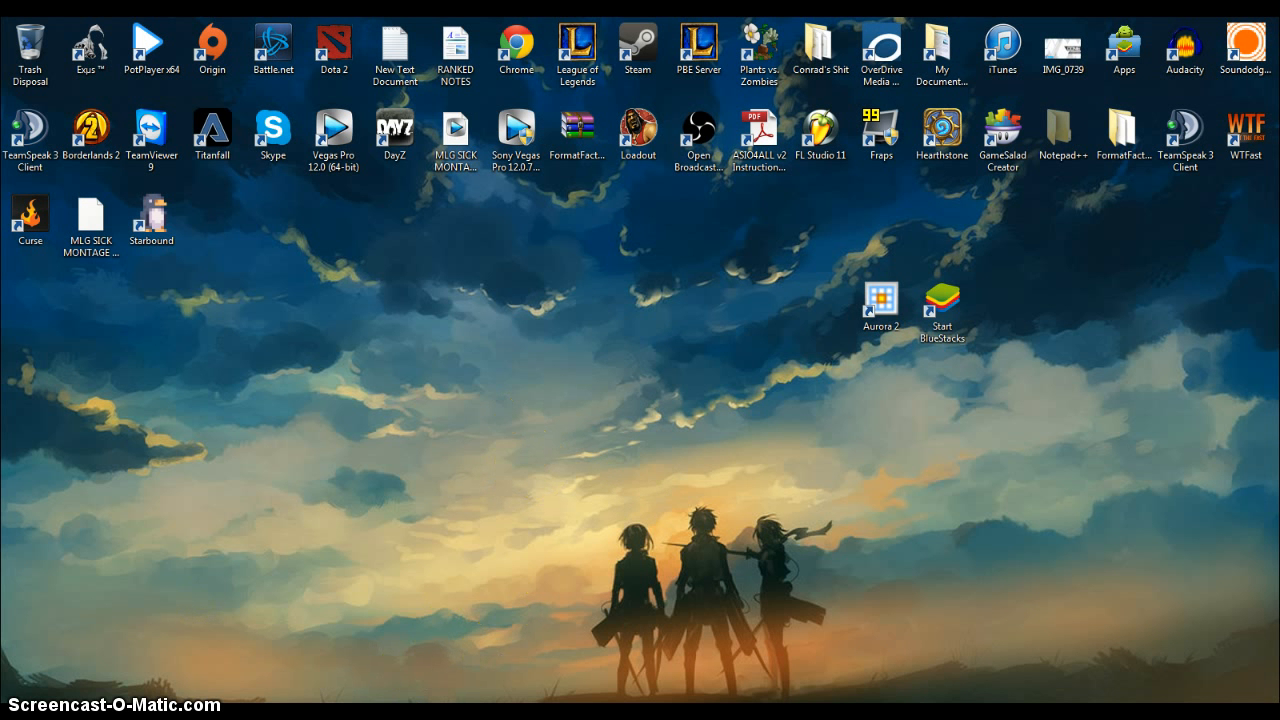
mouse_move(1270, 718)
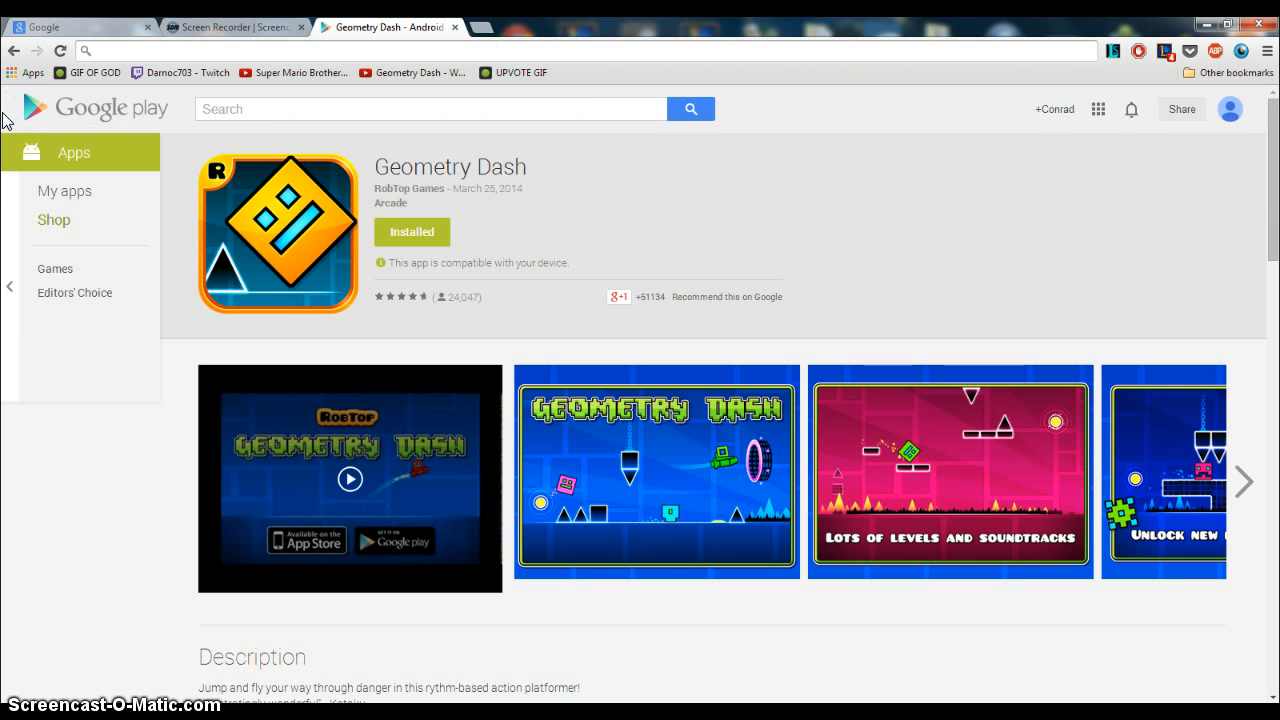
Go to bluestacks.com and start the Windows App Player download
type("bluestacks.com")
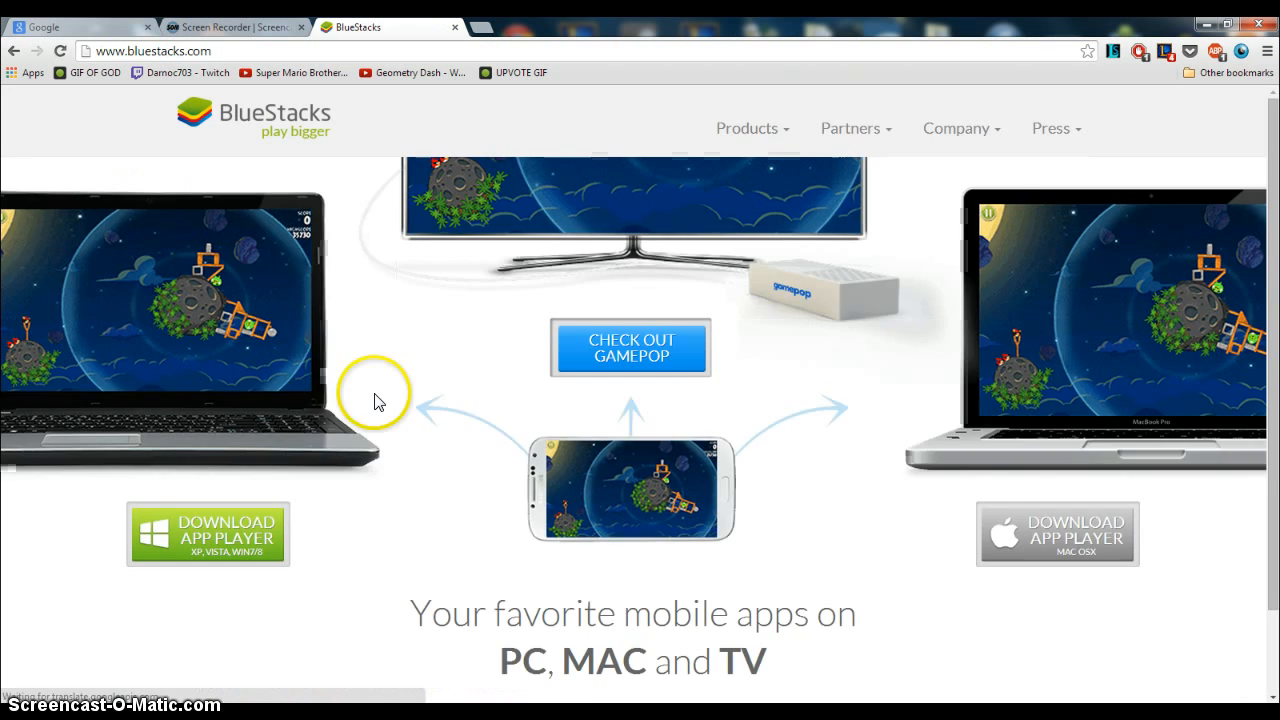
left_click(207, 533)
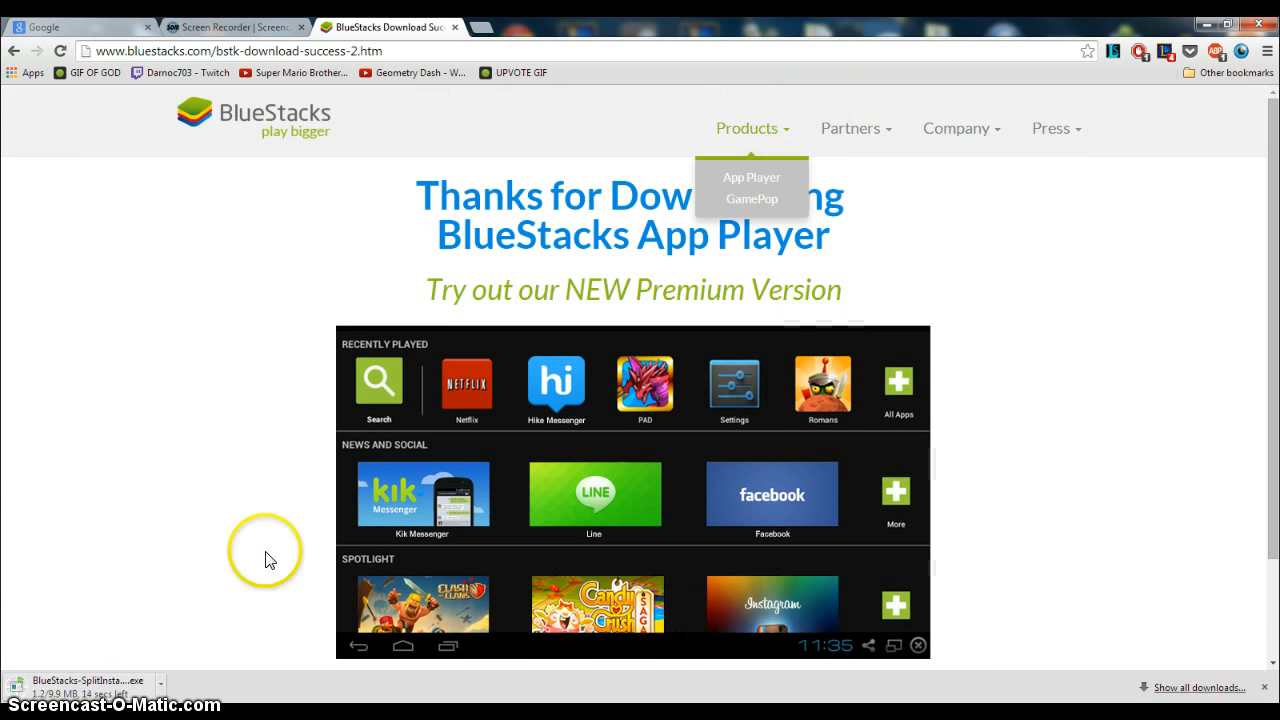
scroll("down", 3)
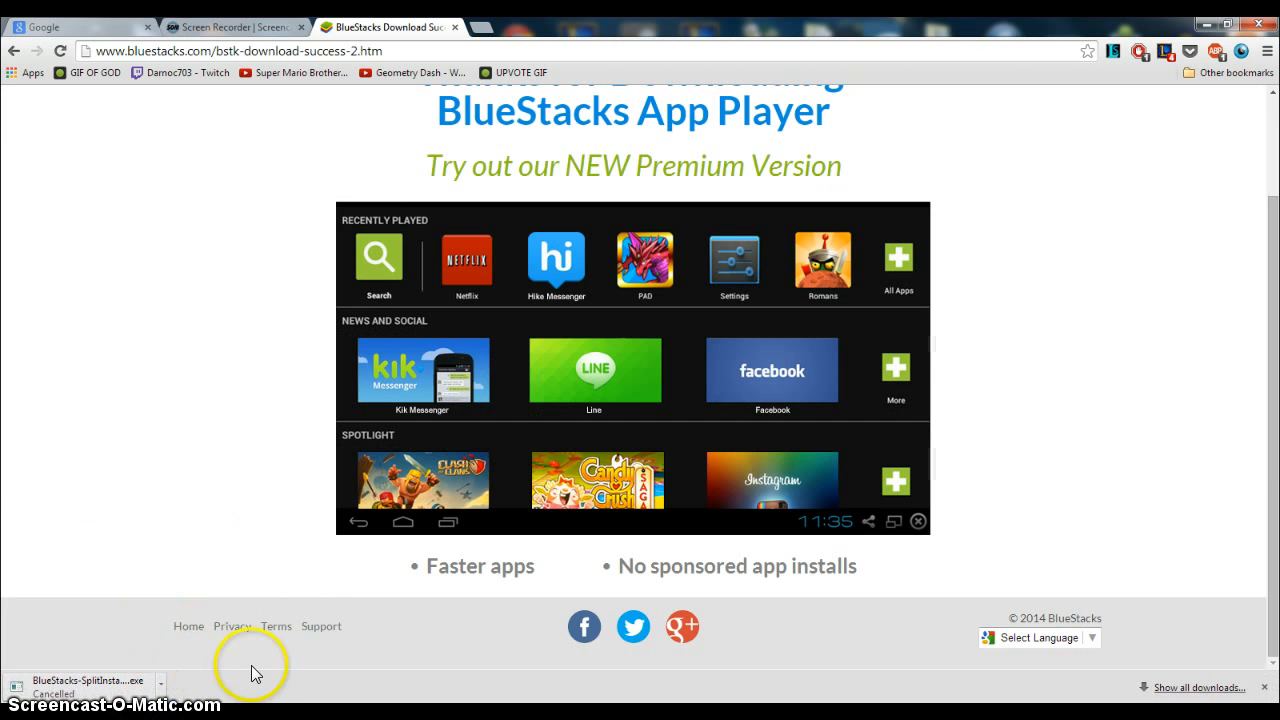
mouse_move(560, 650)
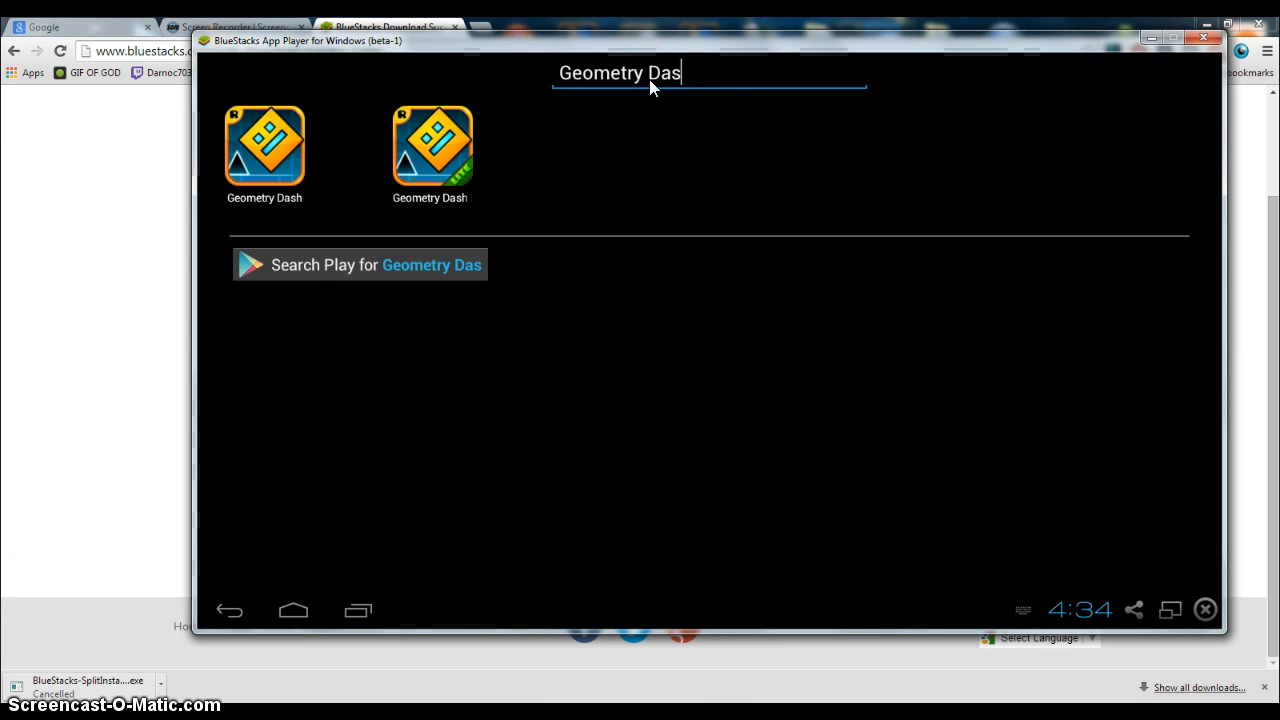
Search the Play store for 'Geometry Dash' and open its app page
left_click(358, 264)
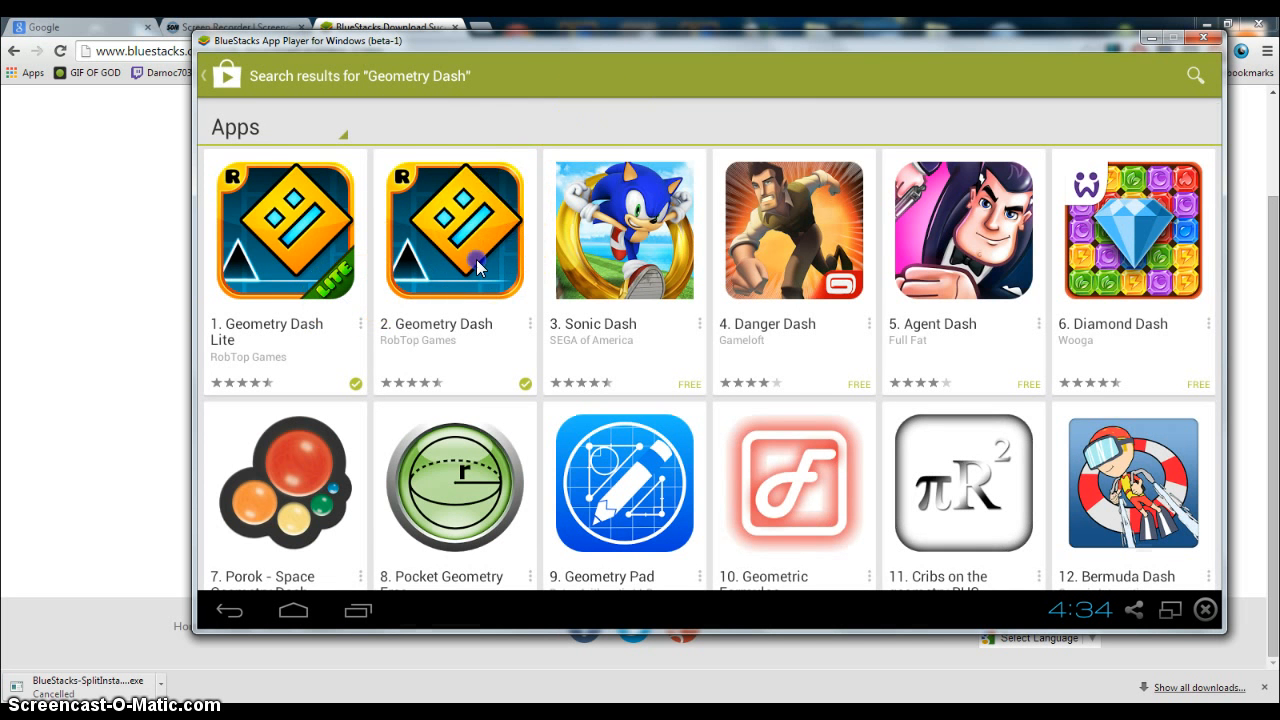
left_click(455, 230)
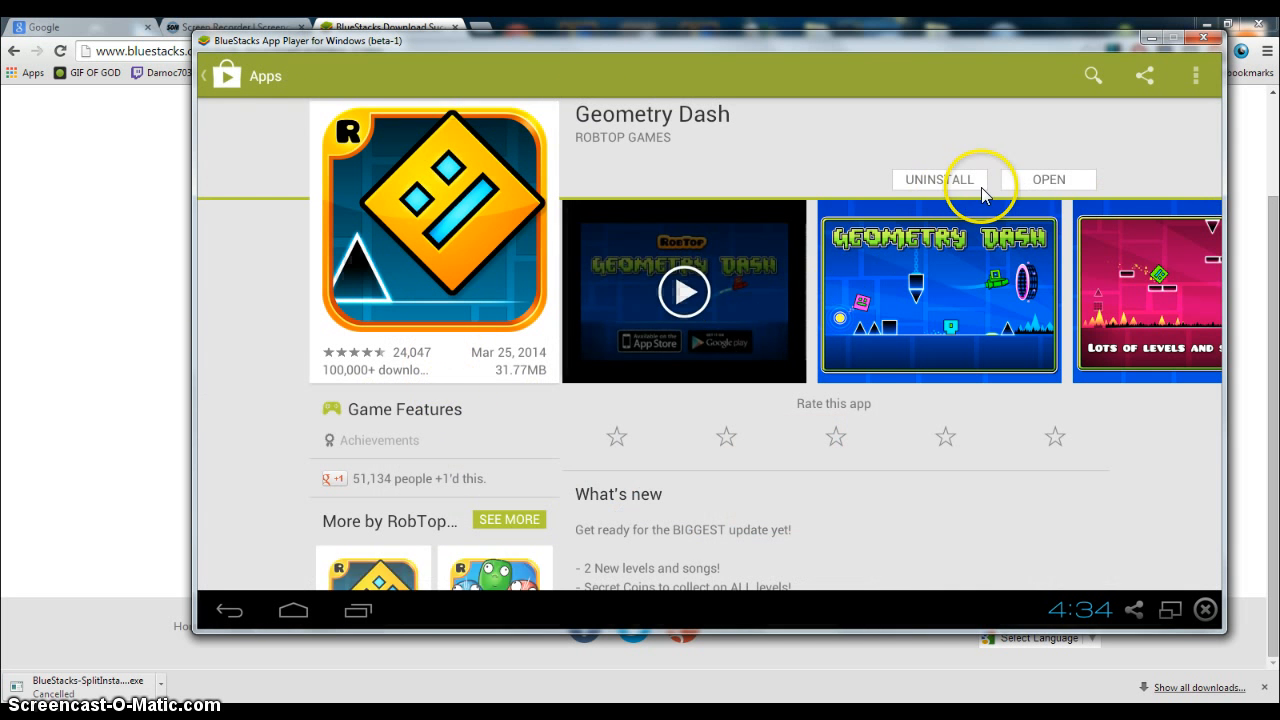
mouse_move(875, 258)
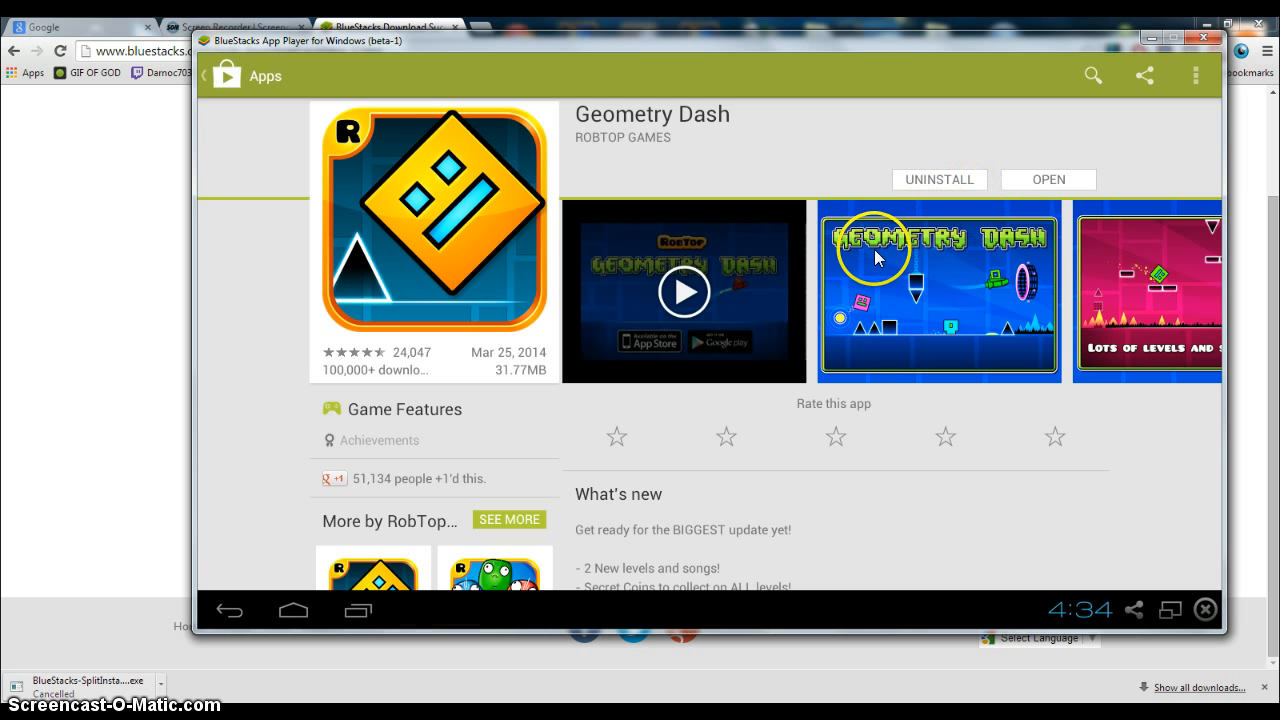
mouse_move(867, 262)
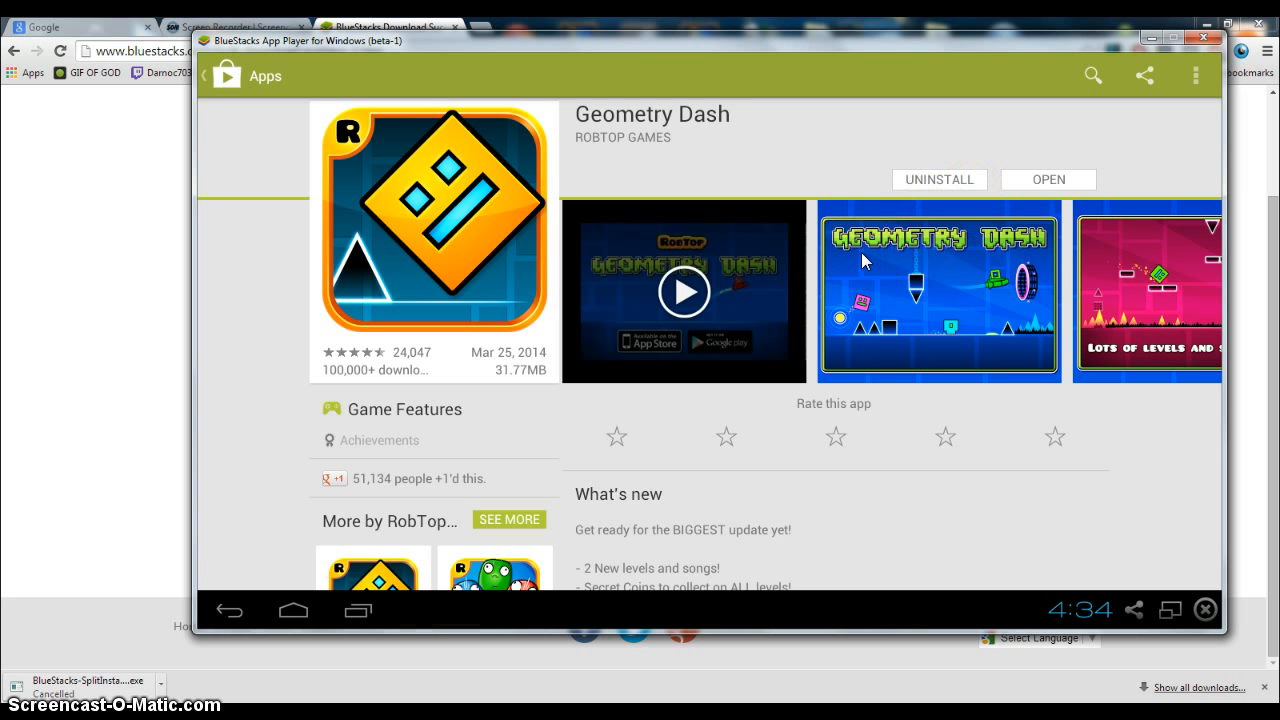
mouse_move(868, 195)
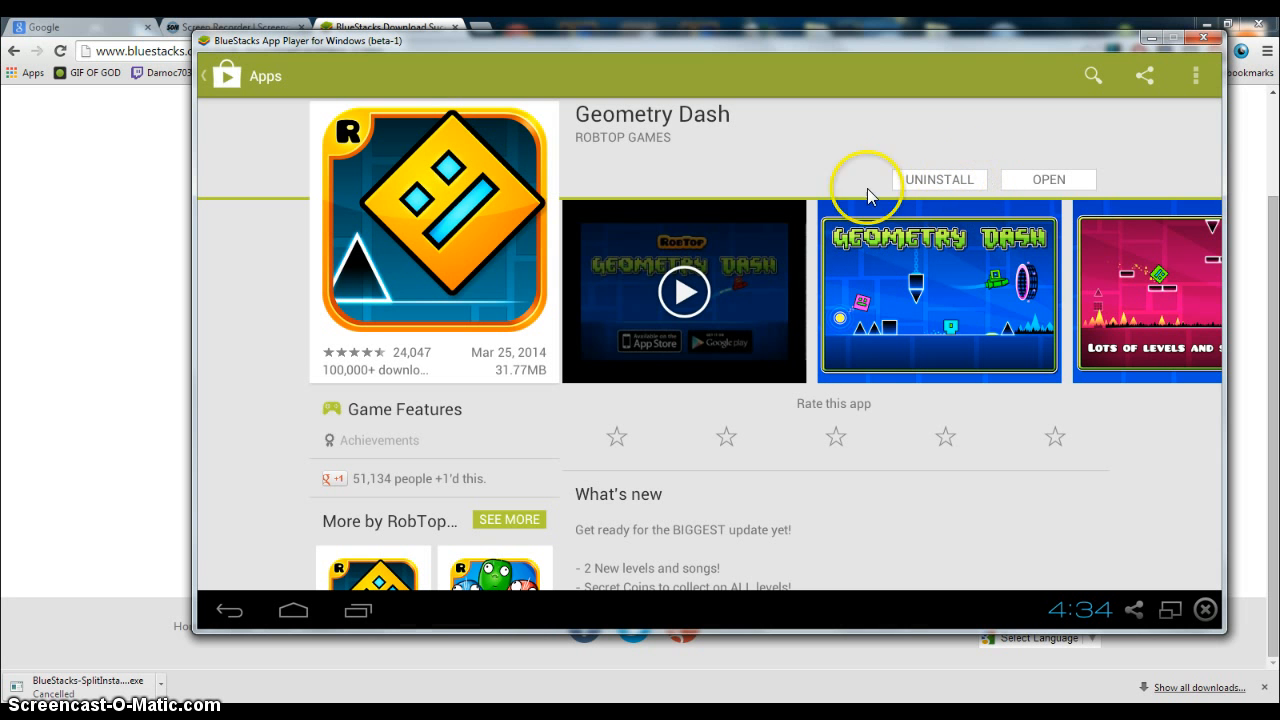
mouse_move(452, 138)
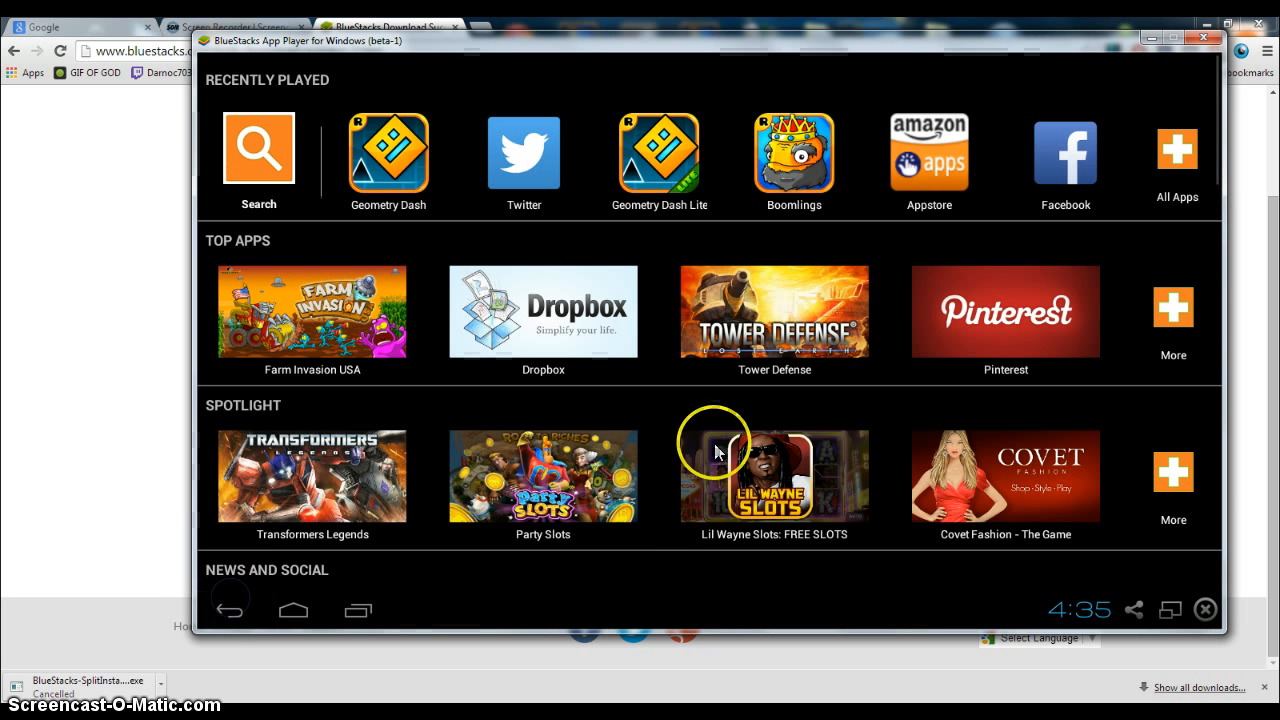
mouse_move(495, 408)
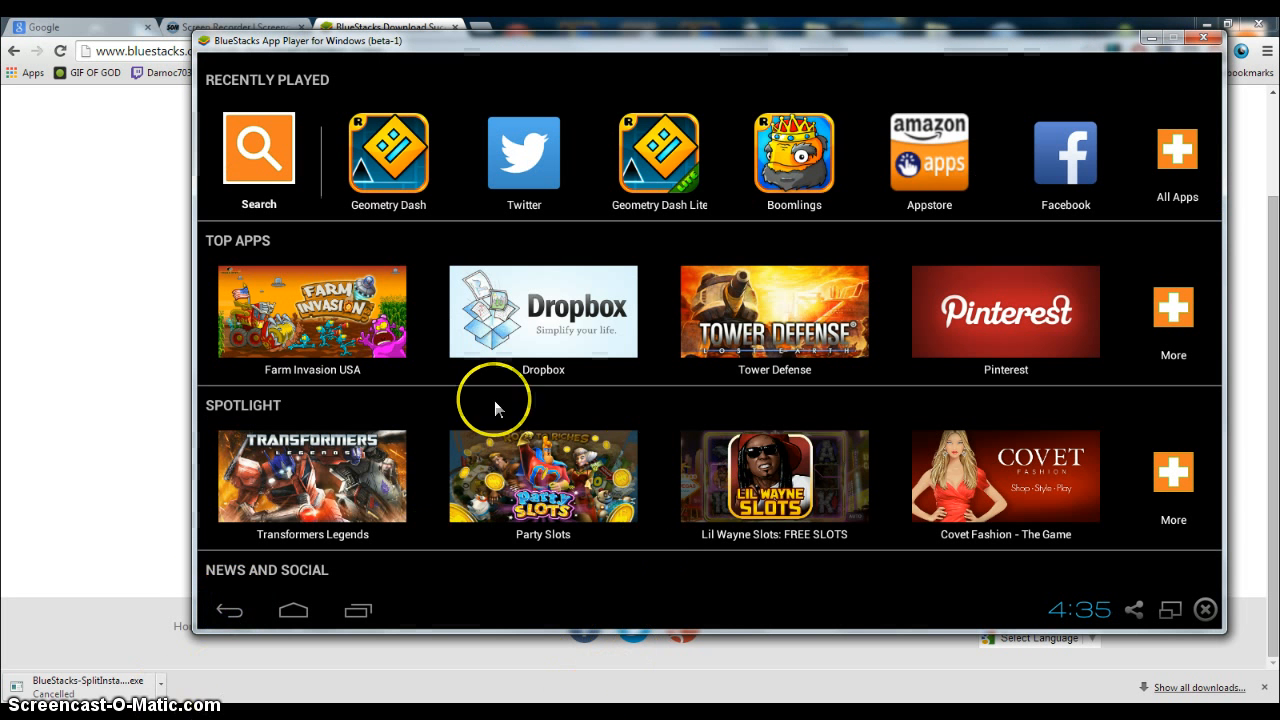